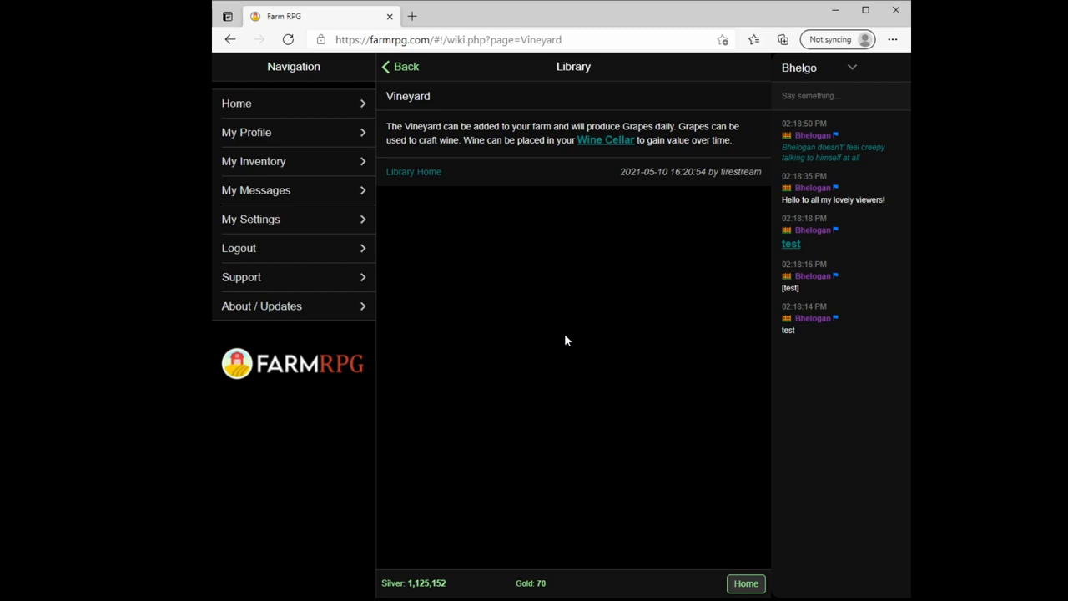
Step: Return to the Farm RPG home page and open the farm's buildings list
left_click(237, 103)
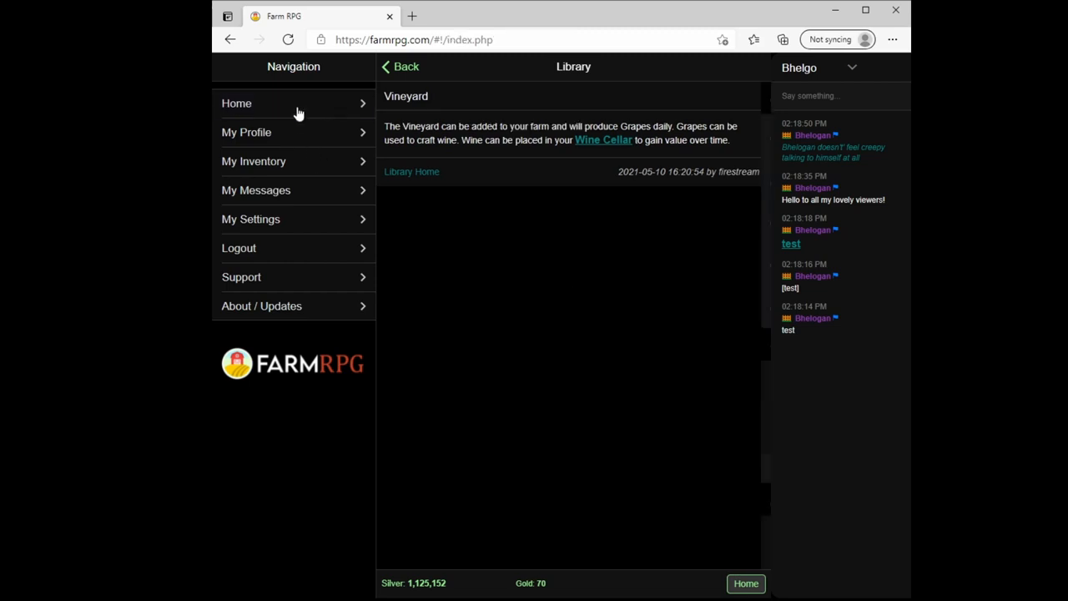
left_click(746, 584)
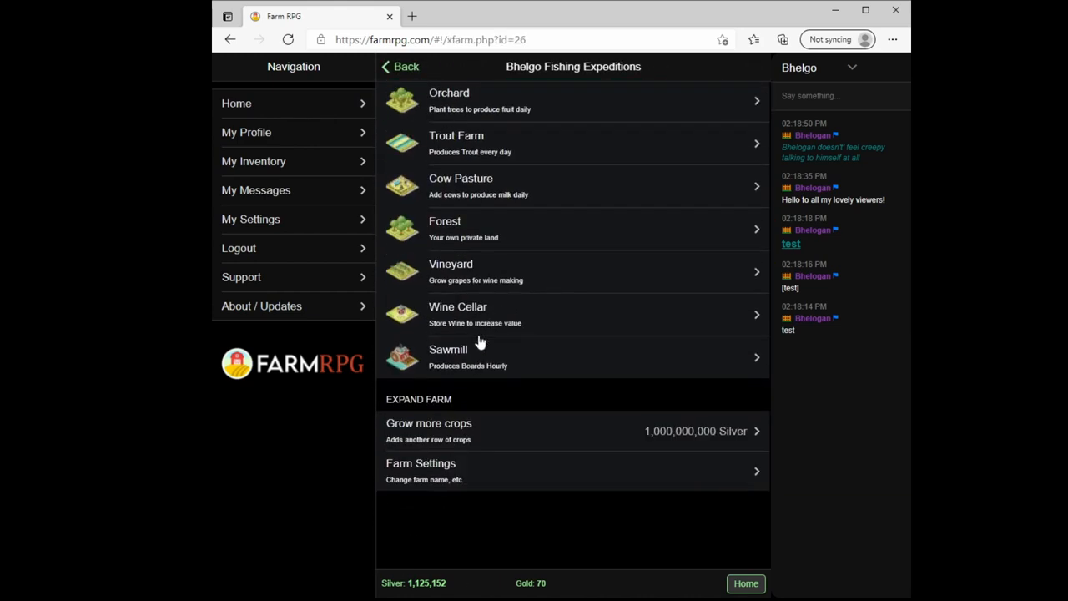
Step: Open the Wine Cellar from the farm buildings list to view stored wine values
left_click(457, 314)
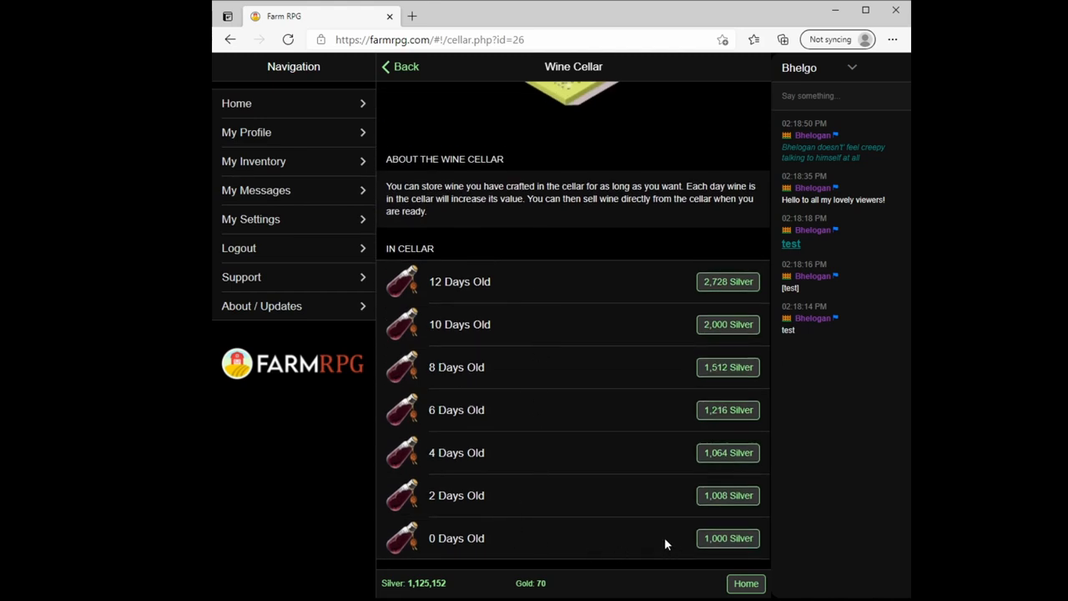
mouse_move(417, 488)
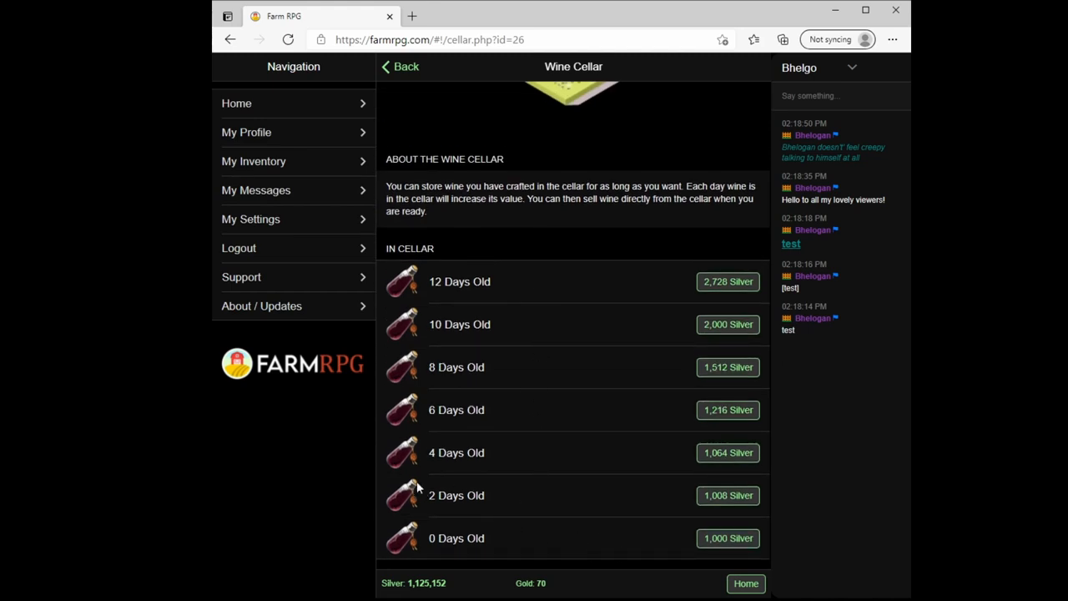
mouse_move(534, 291)
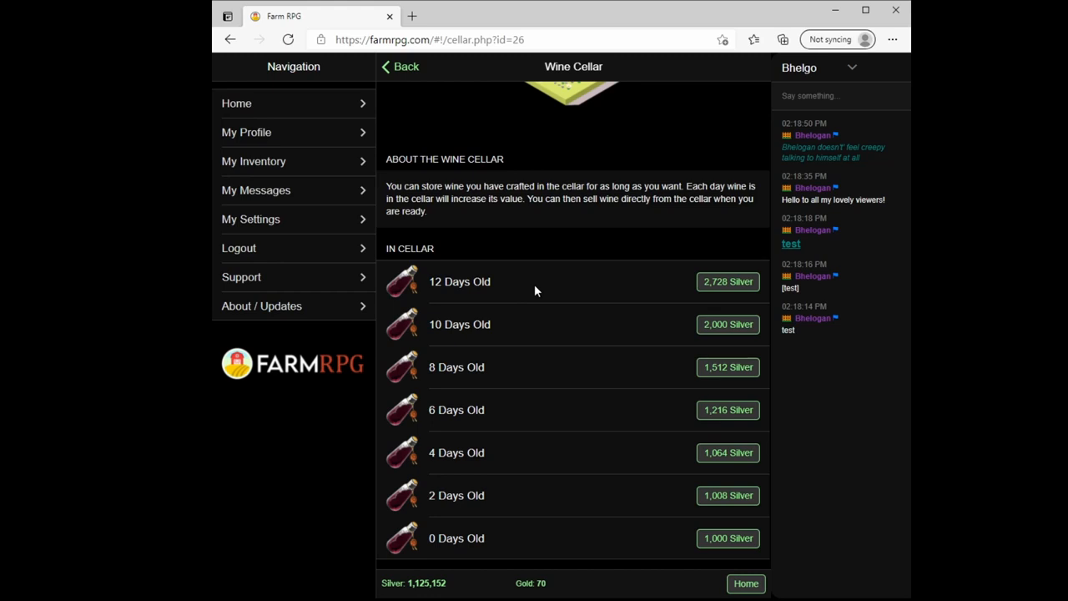
mouse_move(480, 350)
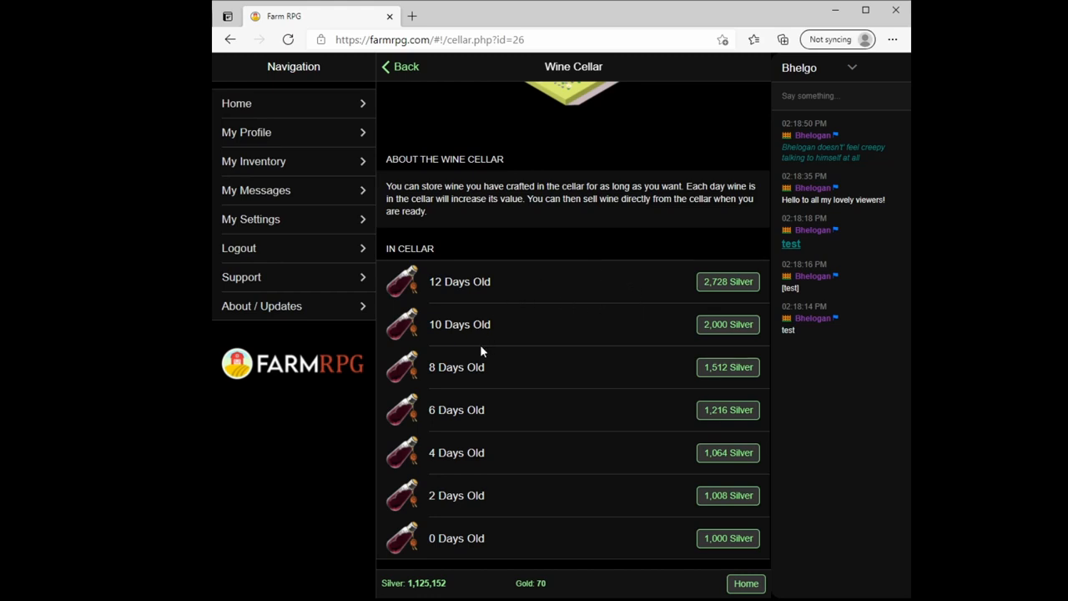
mouse_move(584, 301)
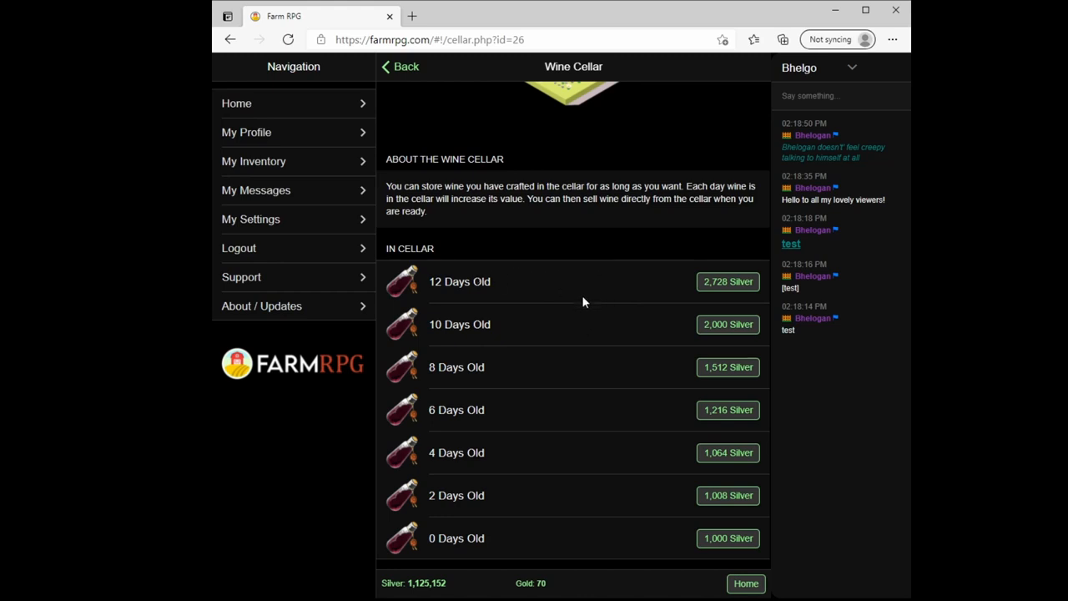
mouse_move(534, 281)
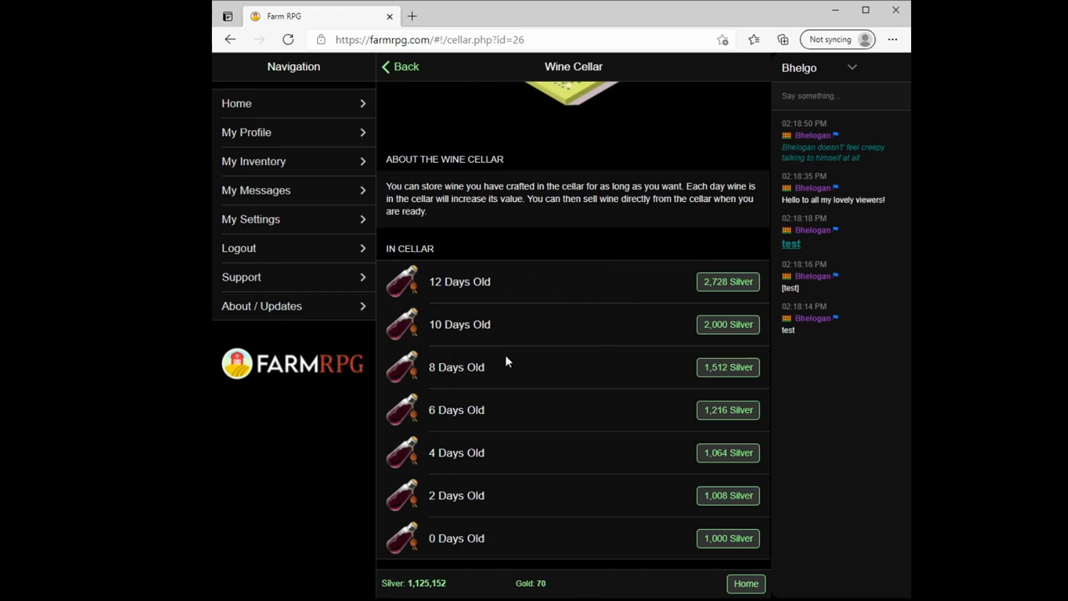
mouse_move(553, 353)
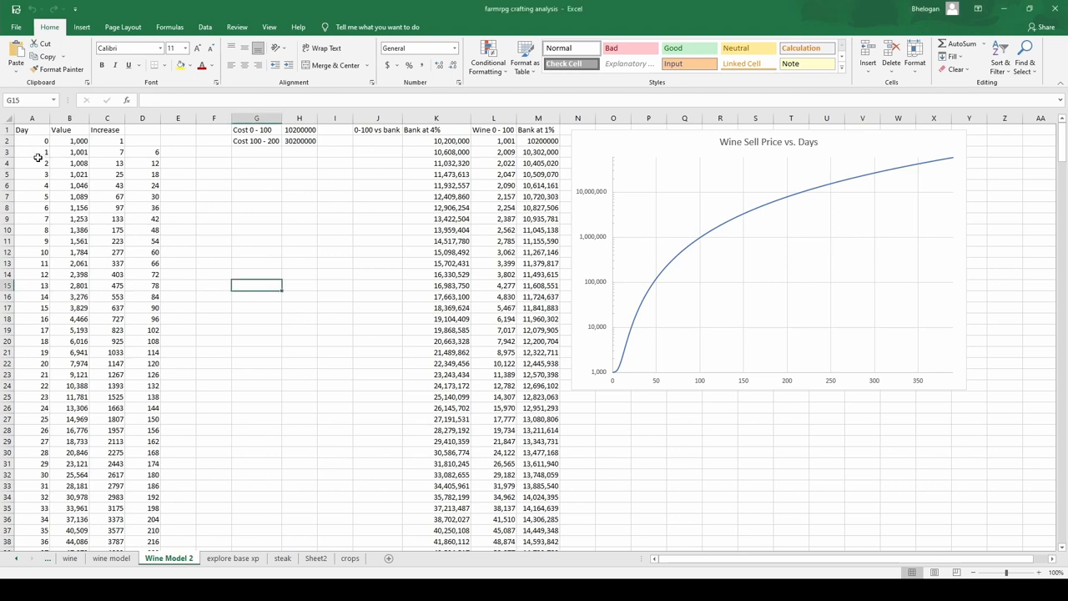
mouse_move(69, 139)
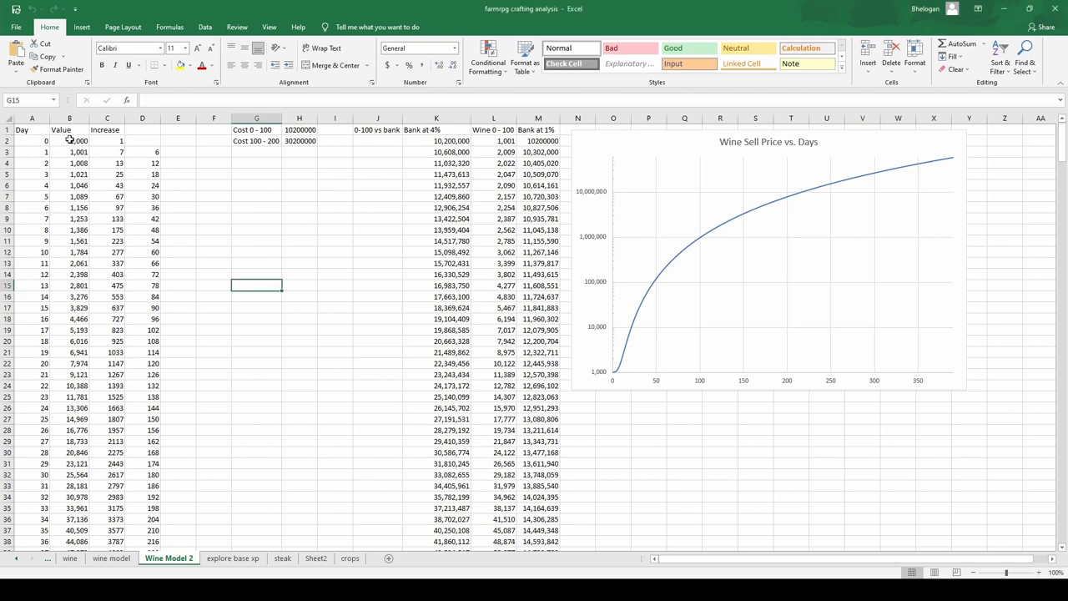
Step: Read the formulas in B3, B4, C2, C5, D4 and D3, then view the wine sheet
left_click(69, 152)
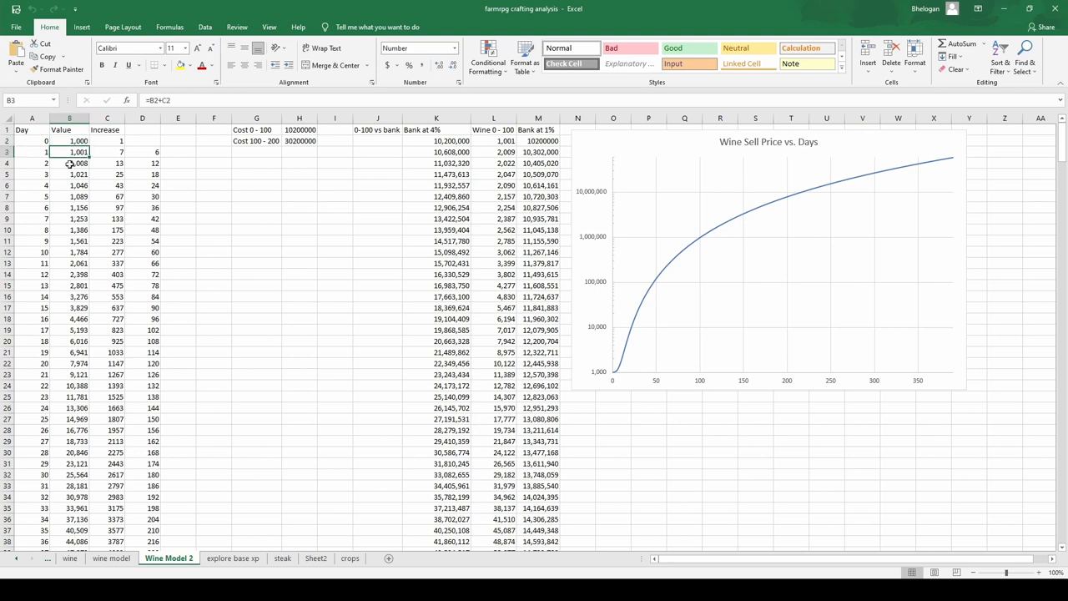
left_click(69, 163)
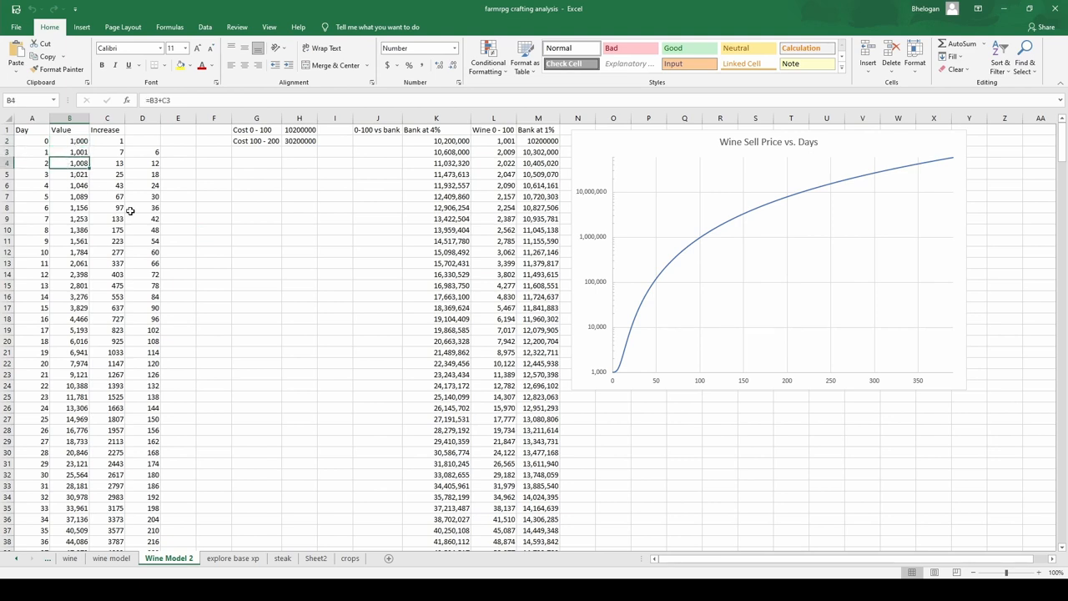
left_click(106, 140)
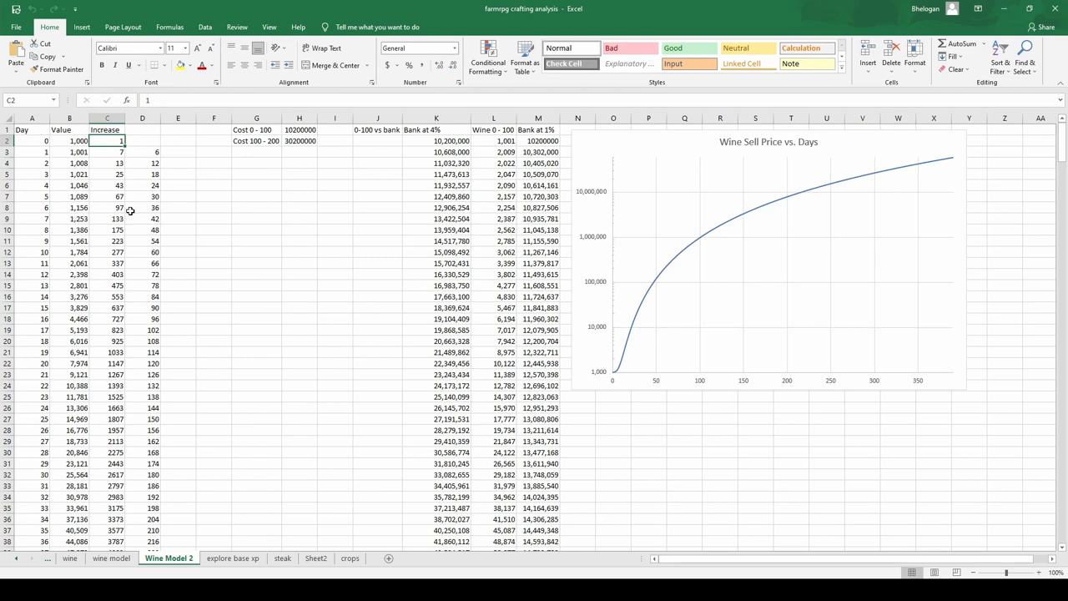
left_click(107, 174)
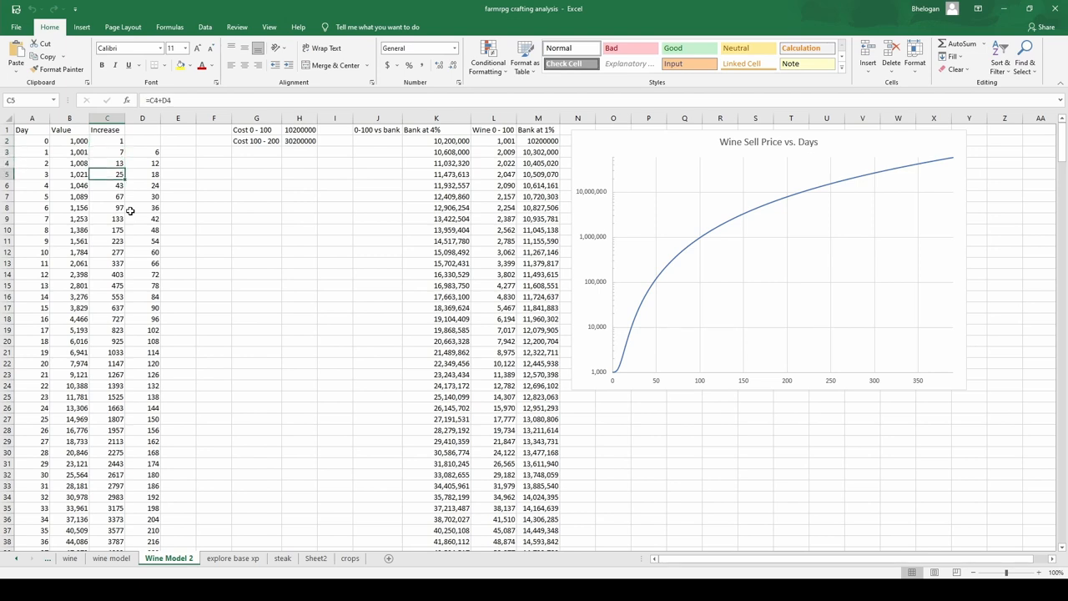
left_click(142, 152)
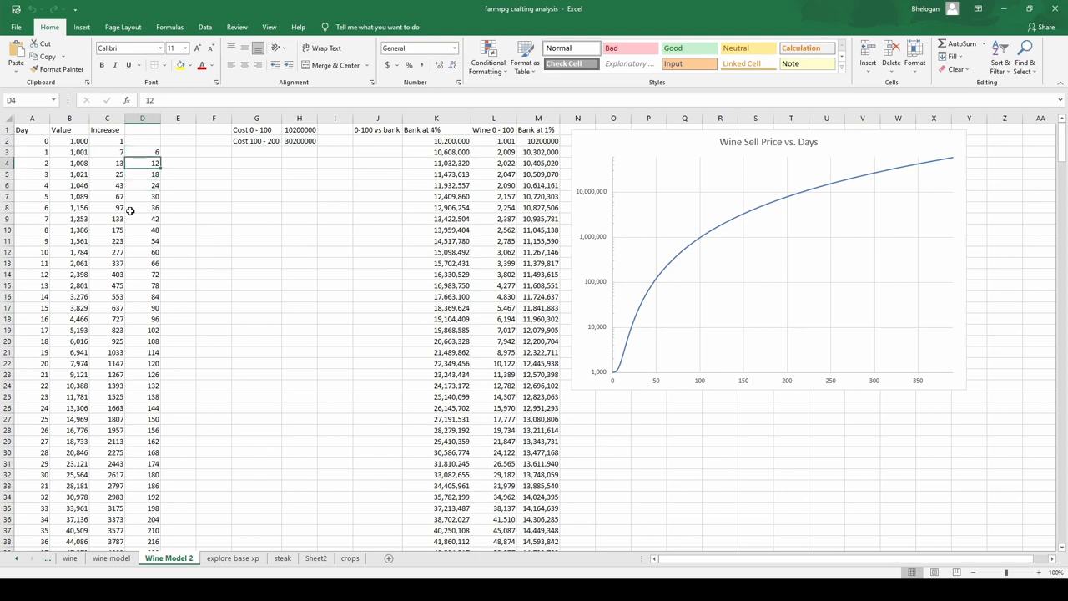
left_click(142, 152)
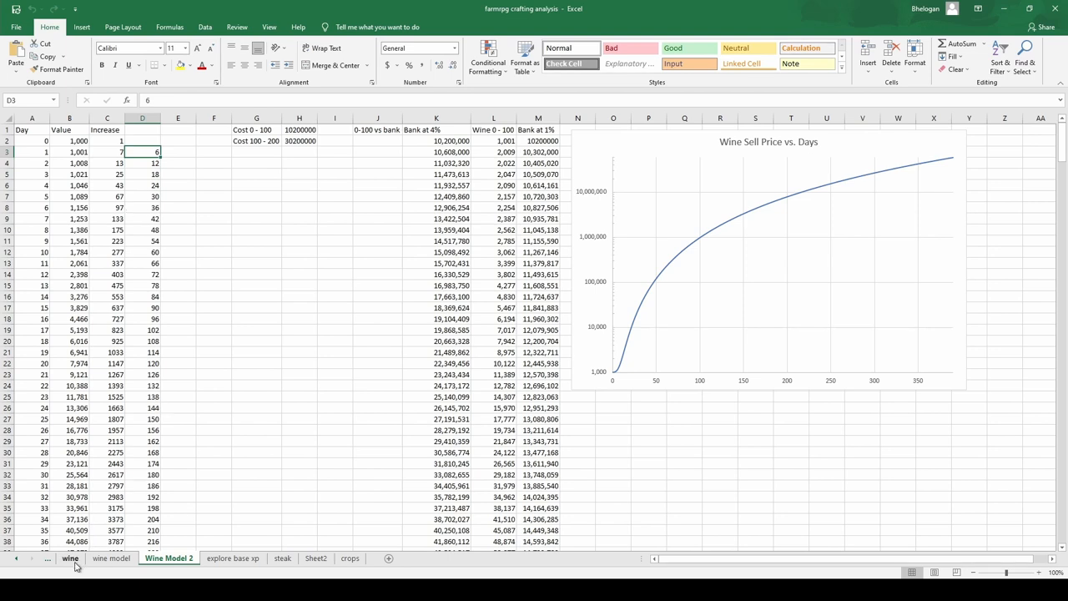
left_click(70, 557)
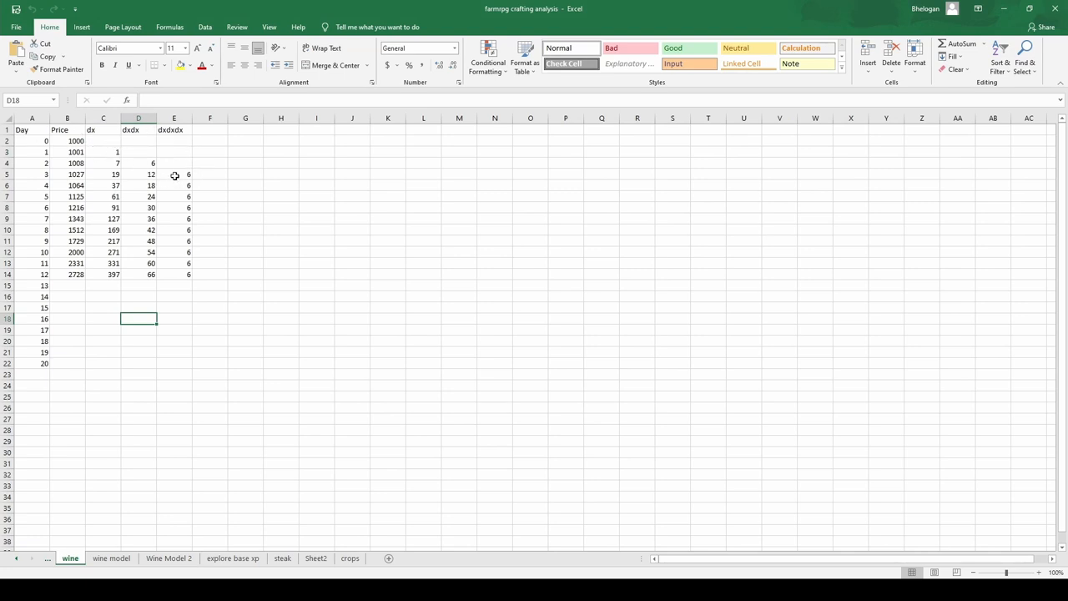
left_click(174, 196)
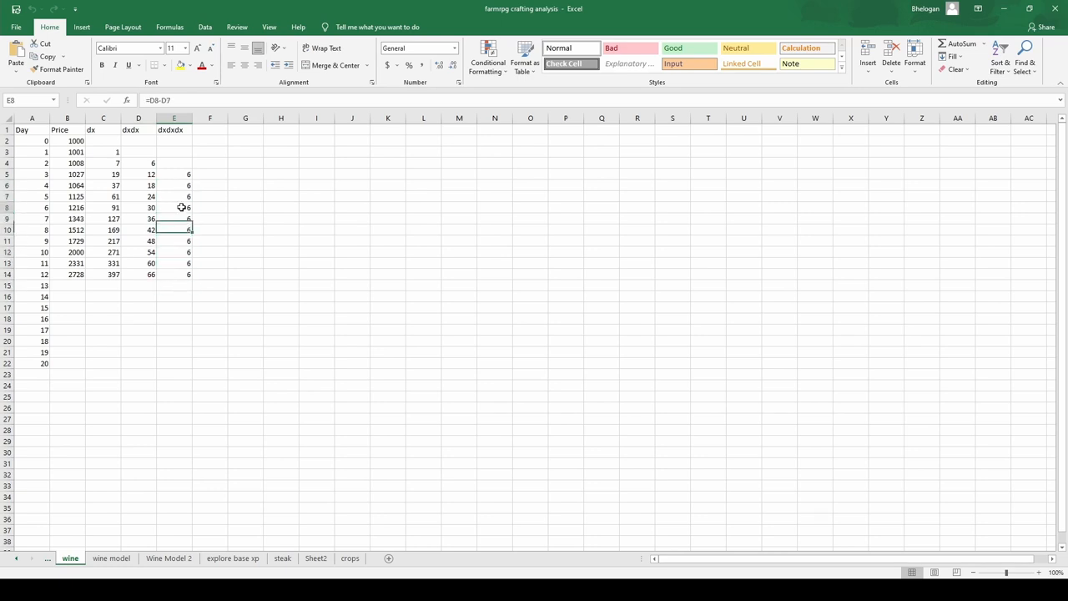
left_click(174, 174)
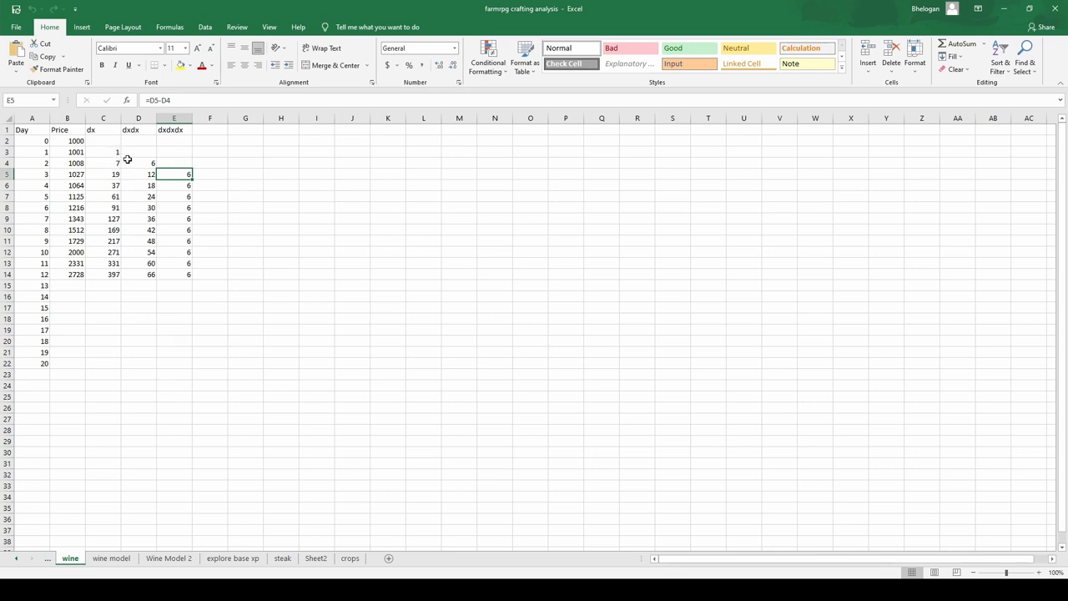
mouse_move(184, 170)
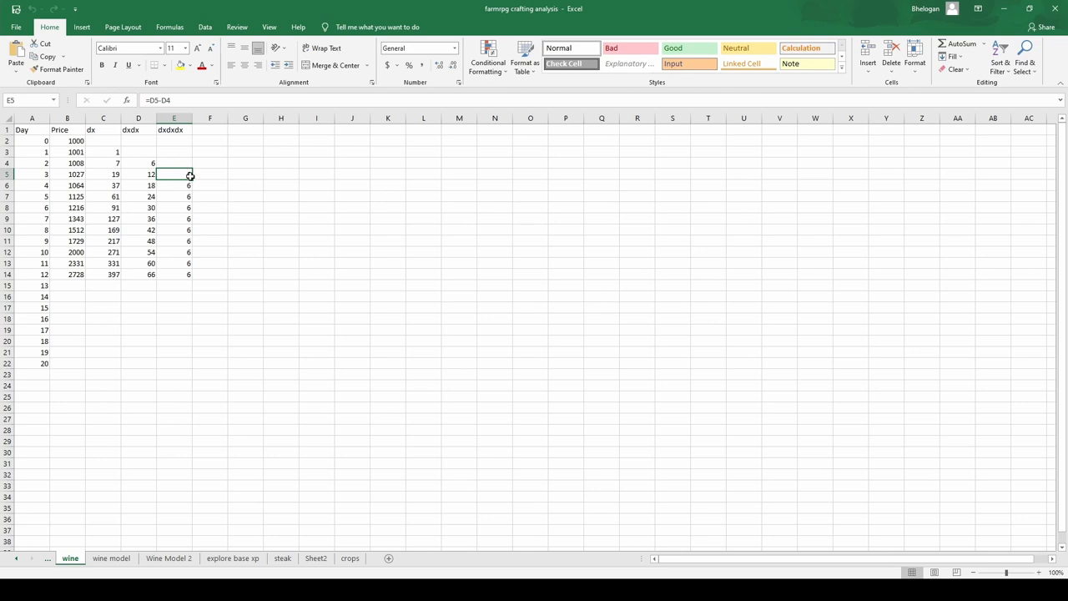
mouse_move(178, 541)
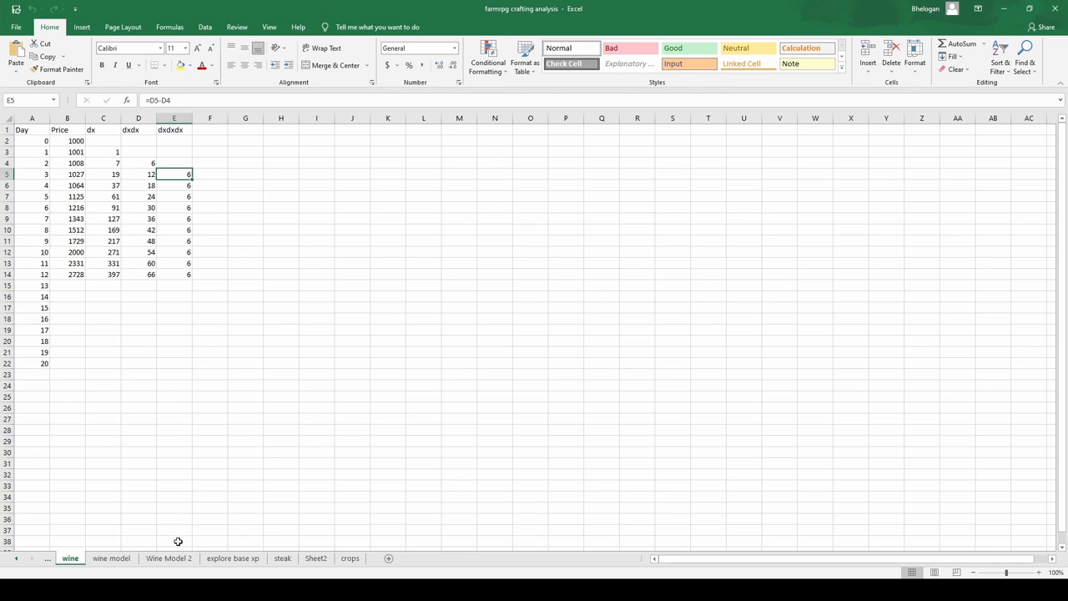
left_click(169, 557)
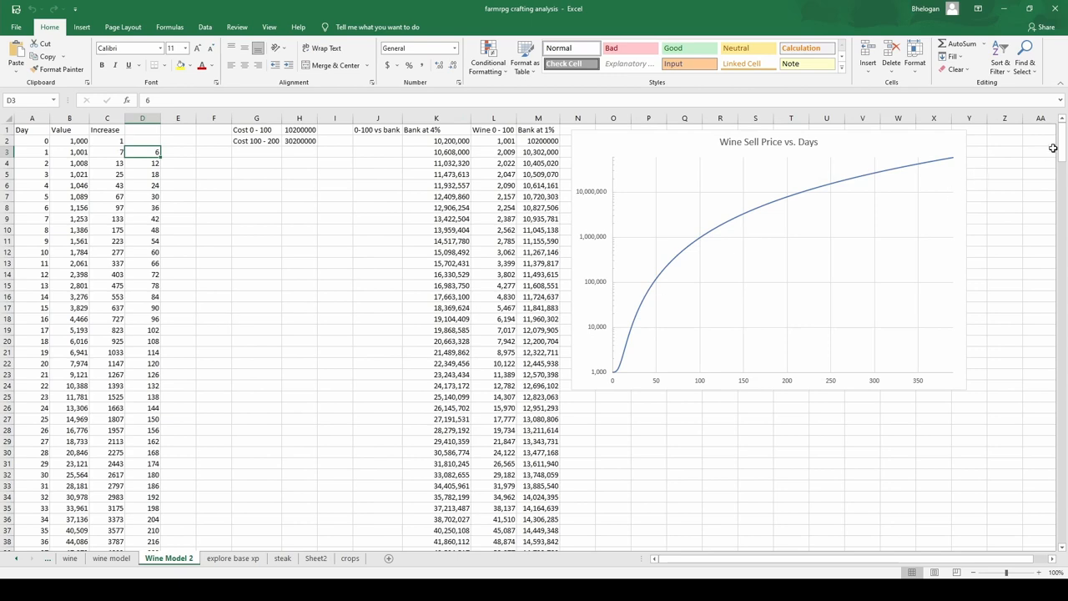
scroll("down", 3)
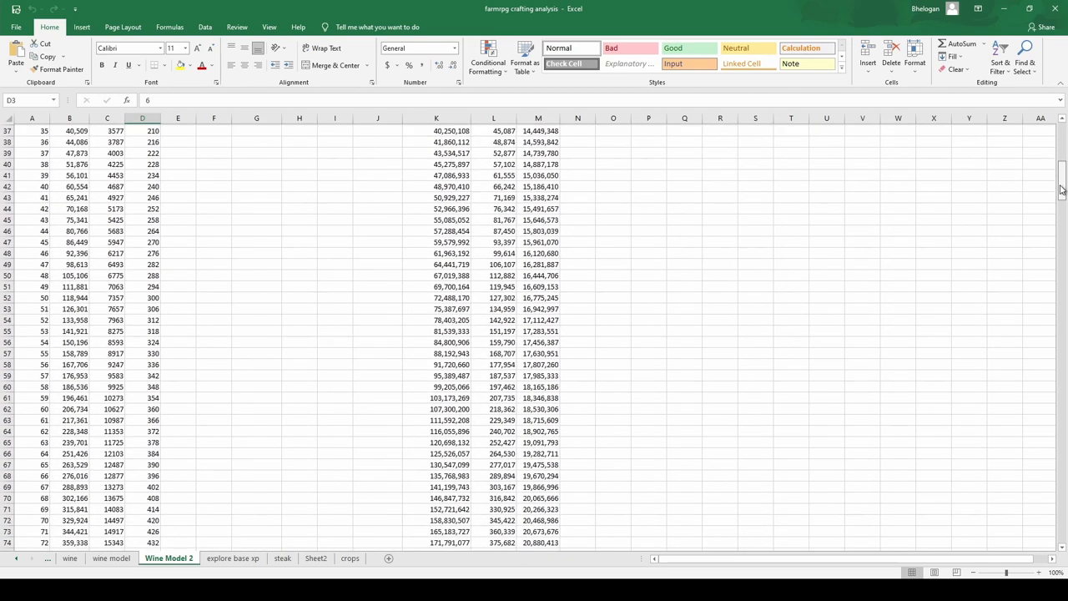
scroll("down", 3)
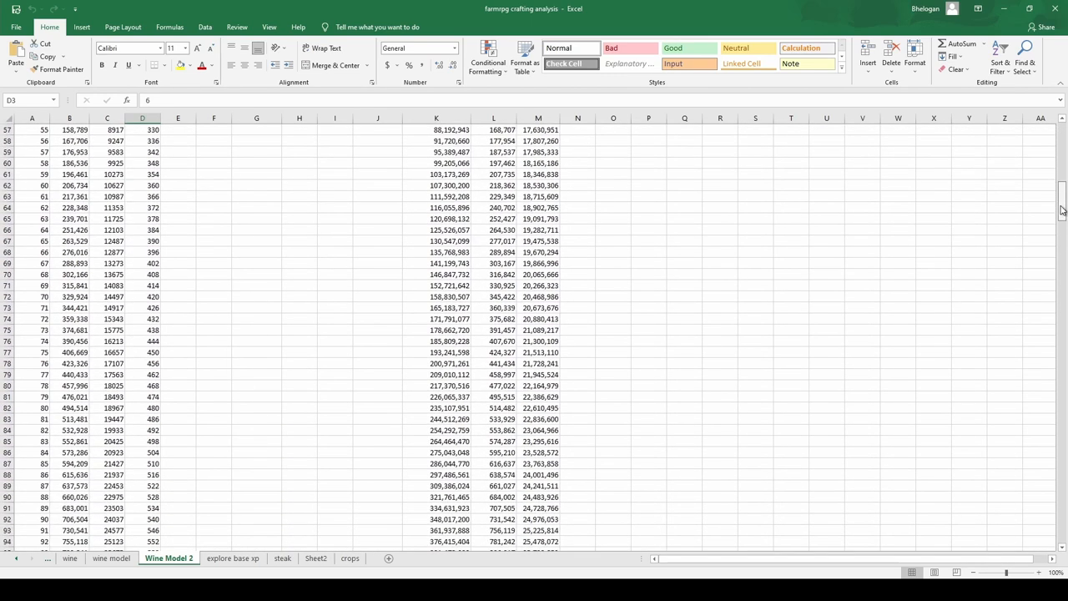
scroll("down", 3)
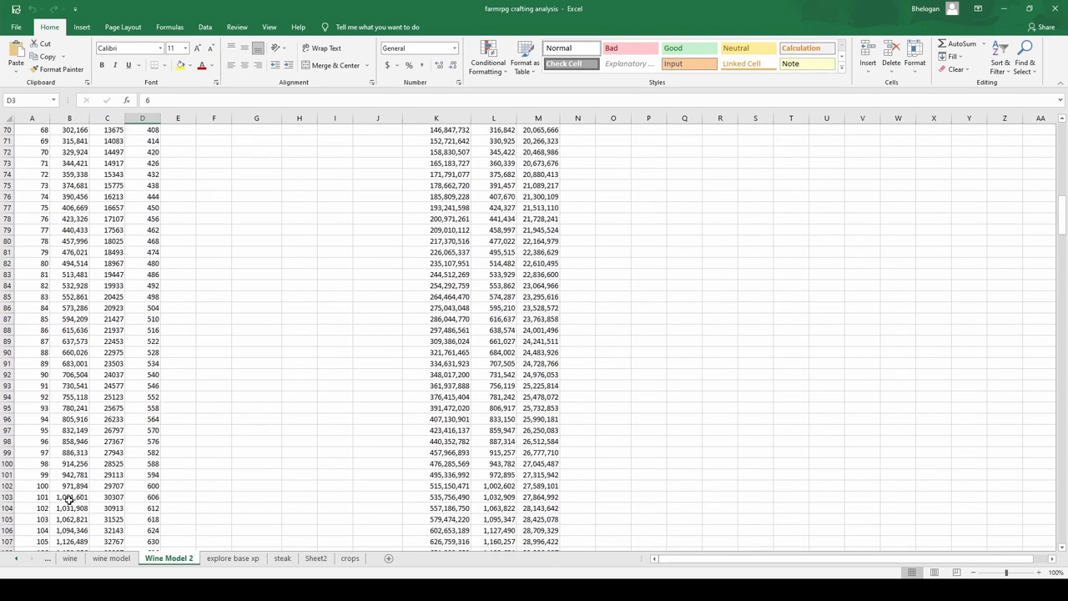
left_click(70, 496)
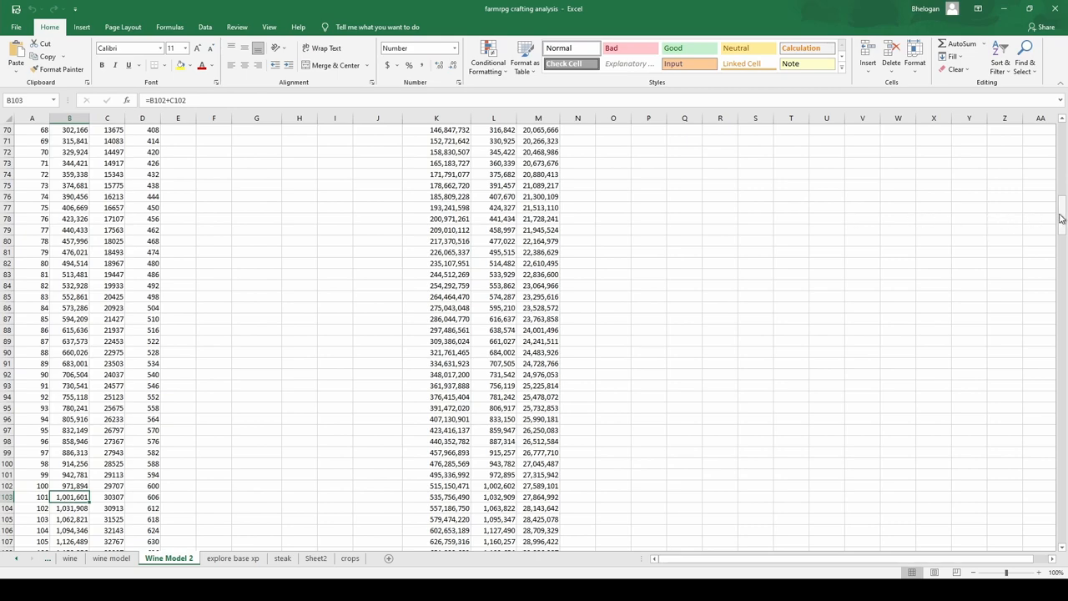
scroll("down", 3)
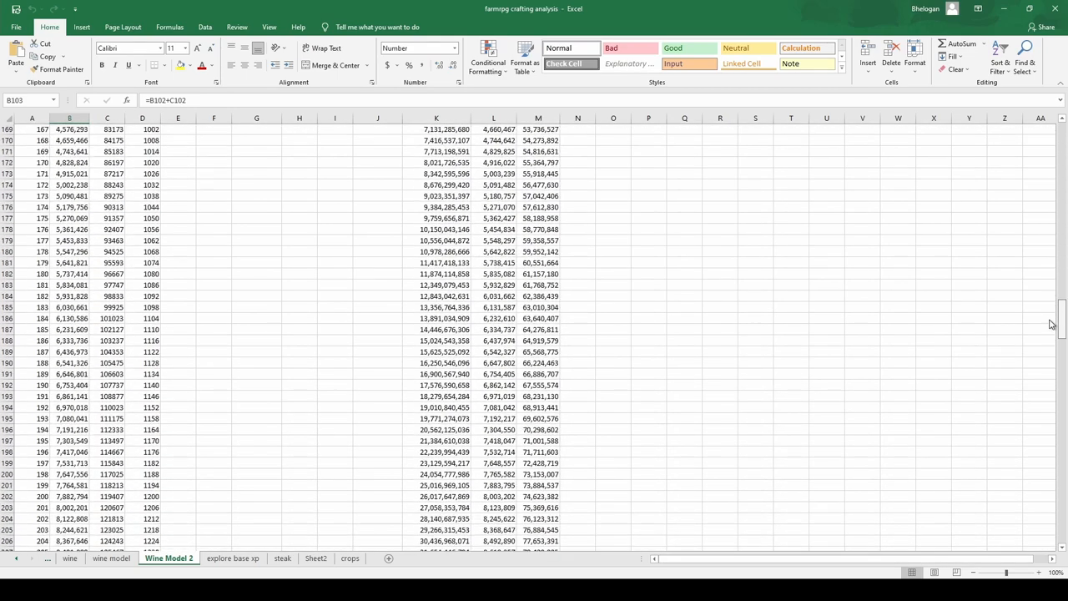
scroll("down", 3)
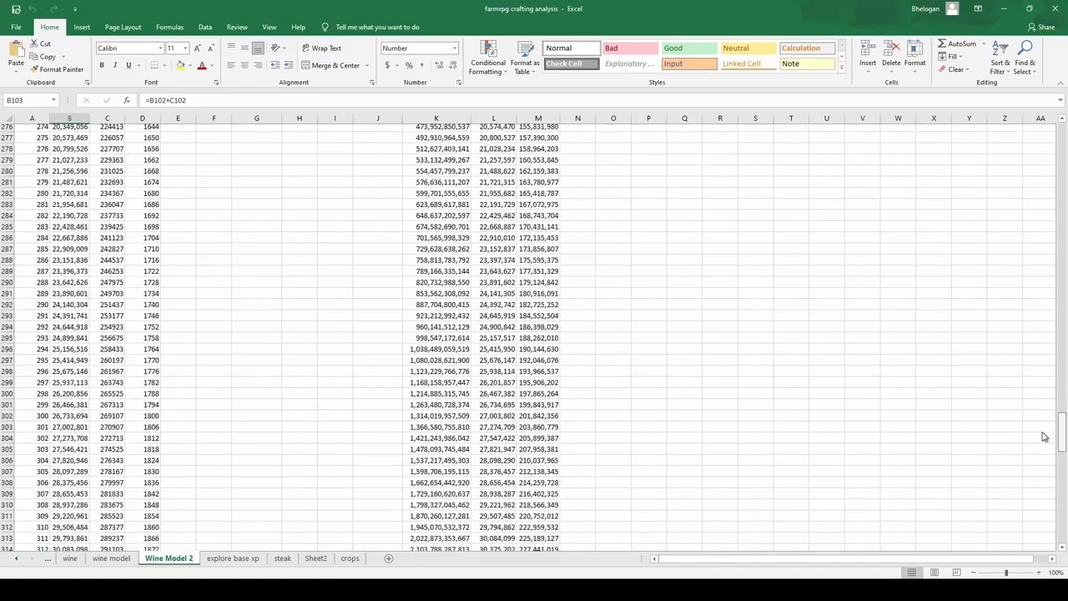
scroll("down", 3)
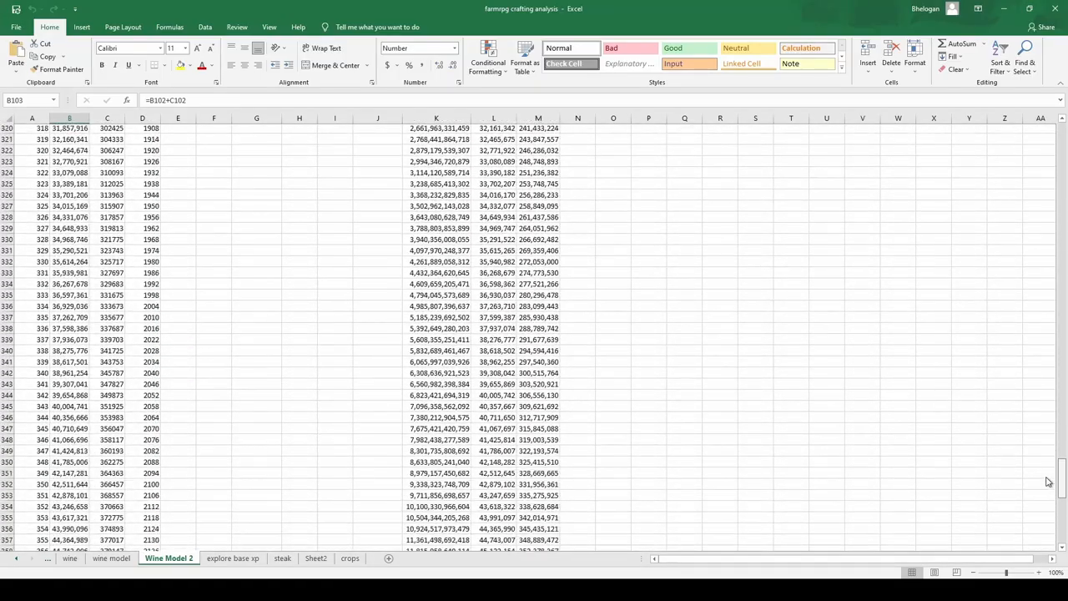
scroll("down", 3)
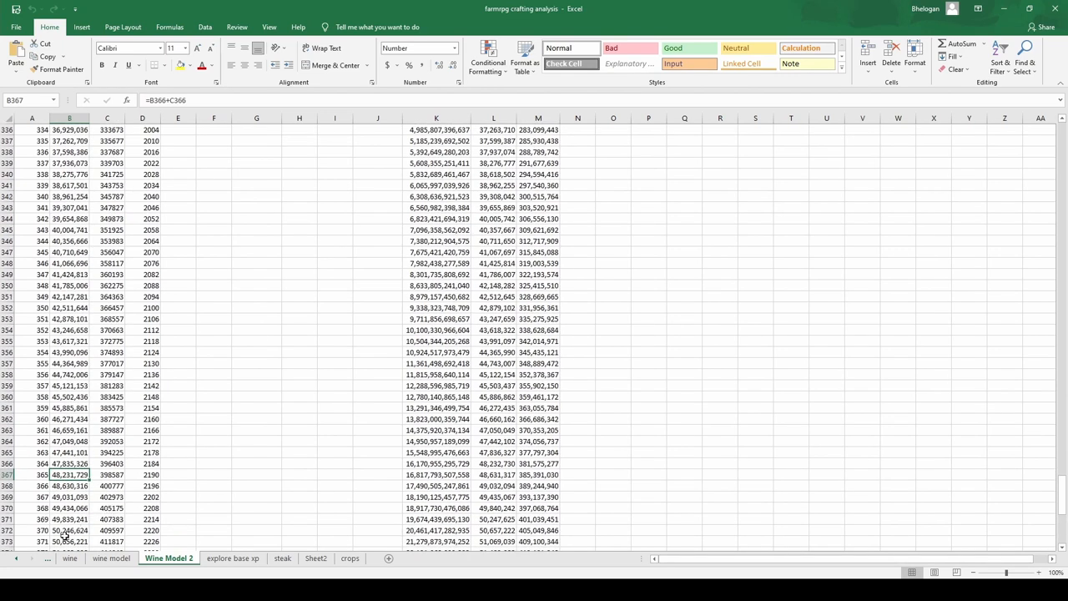
left_click(70, 530)
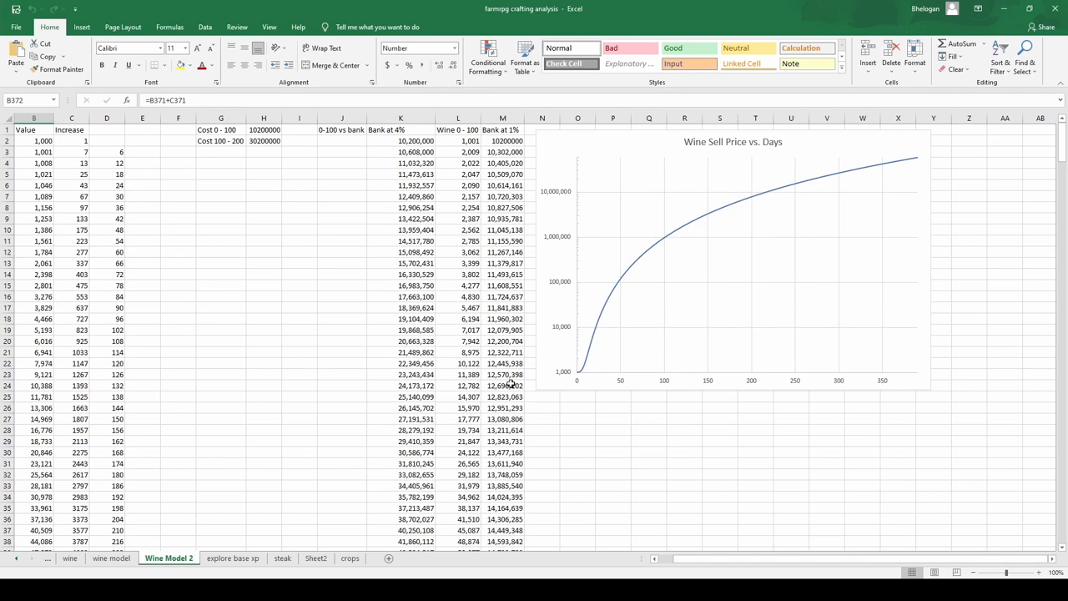
mouse_move(822, 154)
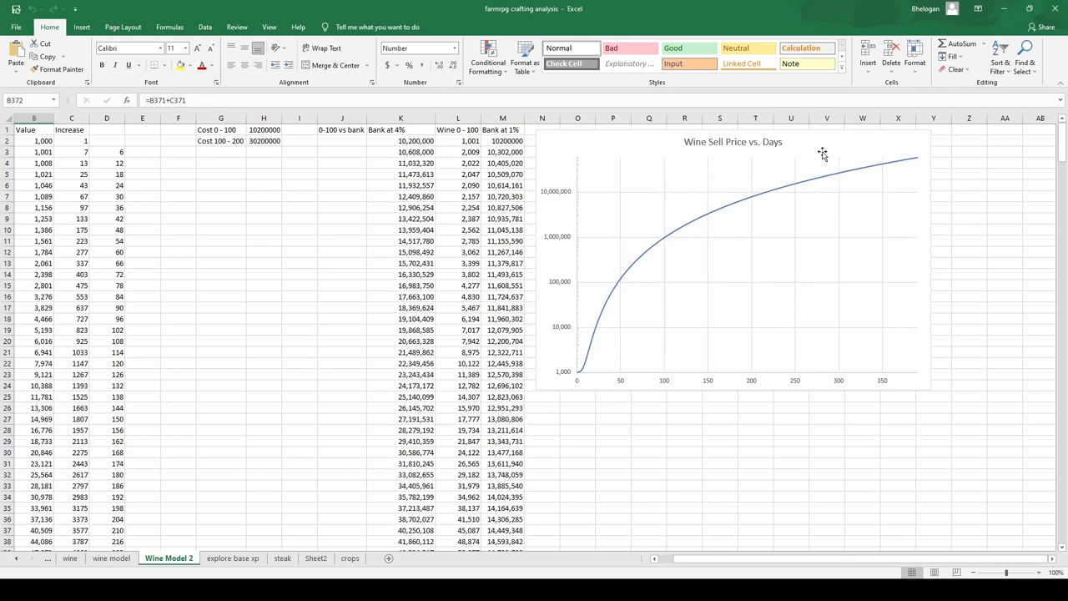
mouse_move(920, 174)
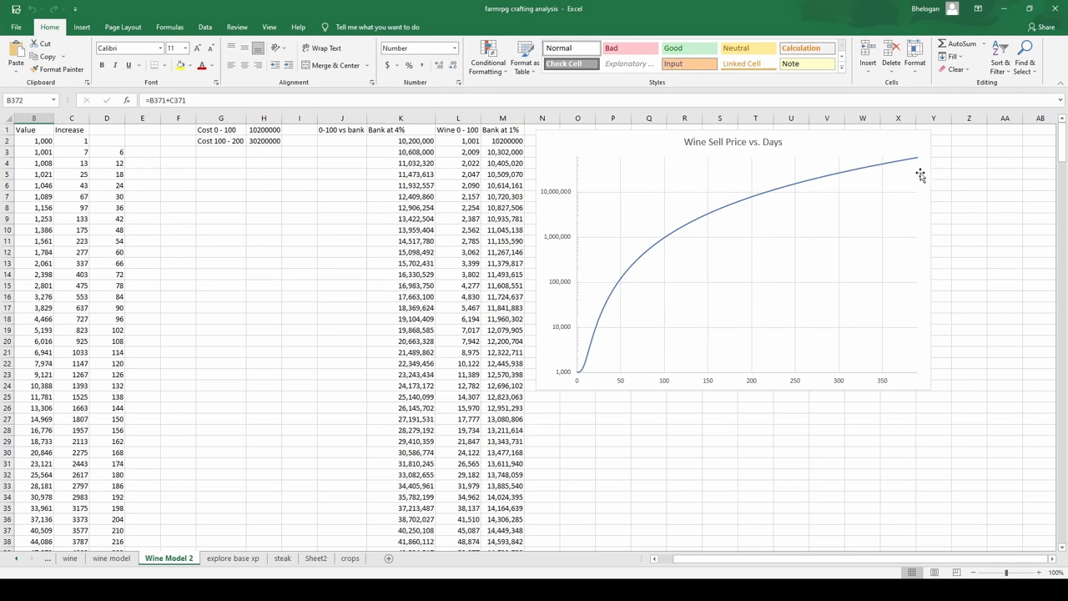
mouse_move(904, 169)
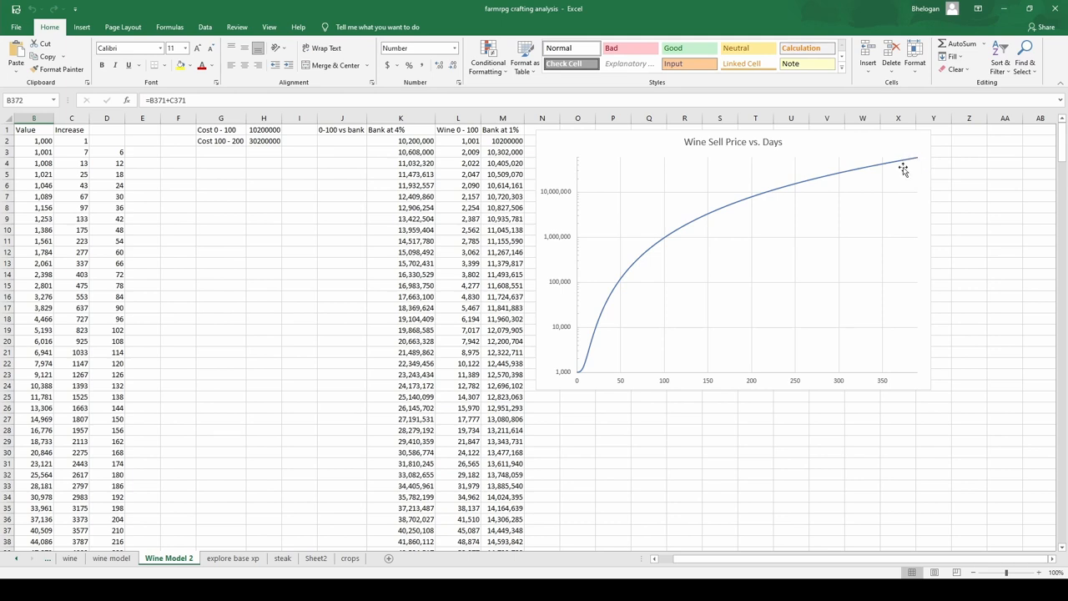
mouse_move(918, 166)
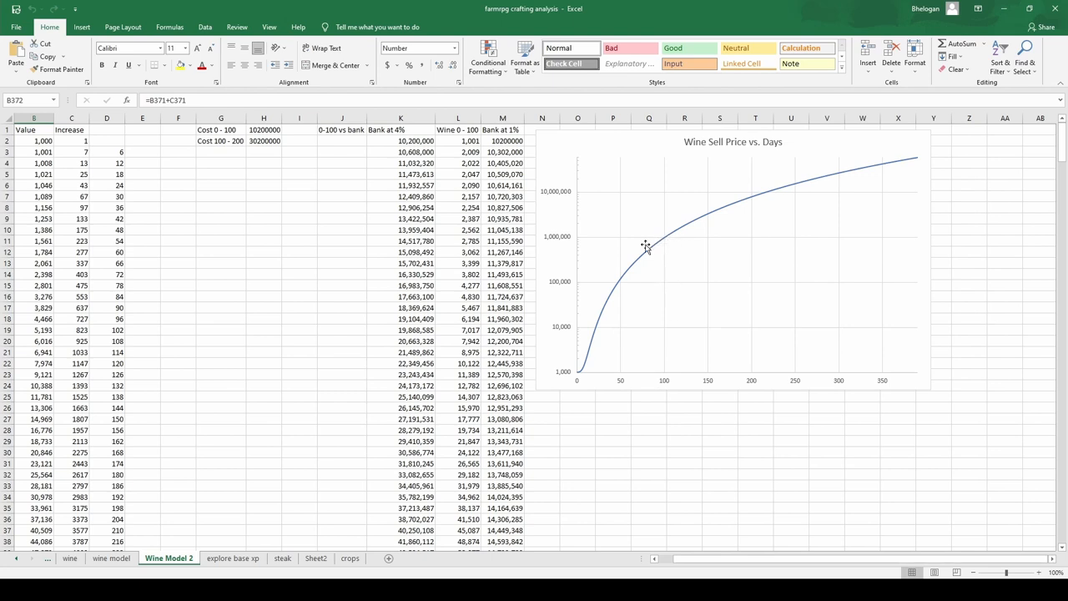
mouse_move(679, 280)
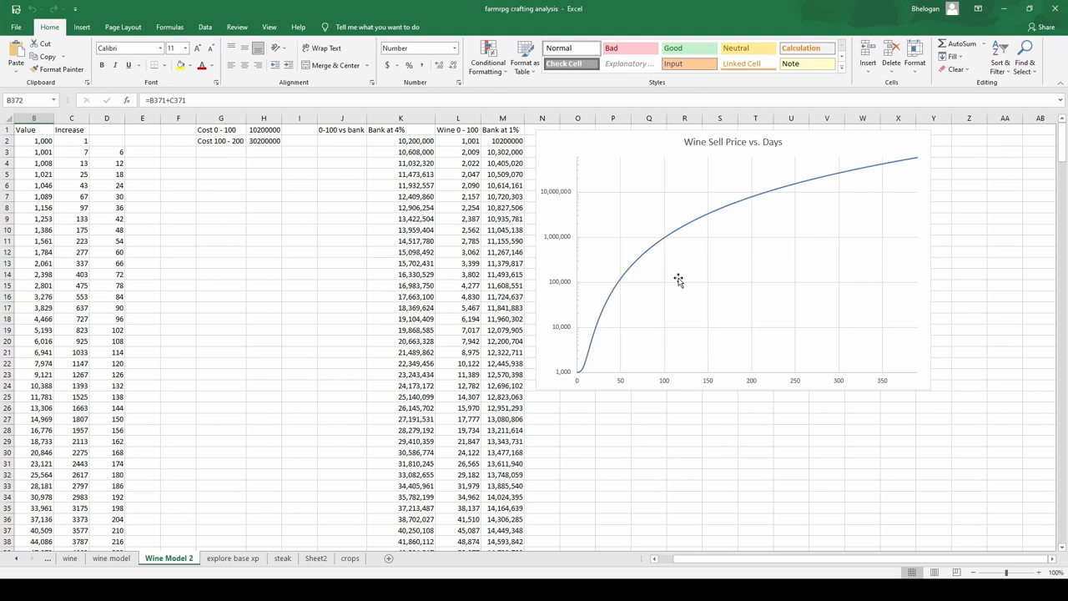
mouse_move(434, 185)
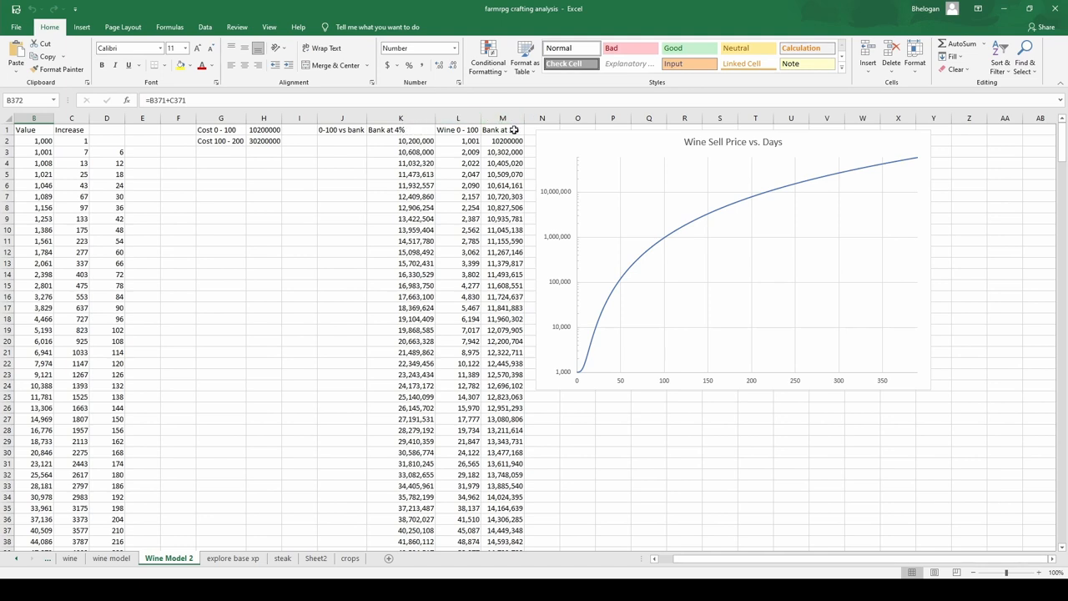
left_click(219, 129)
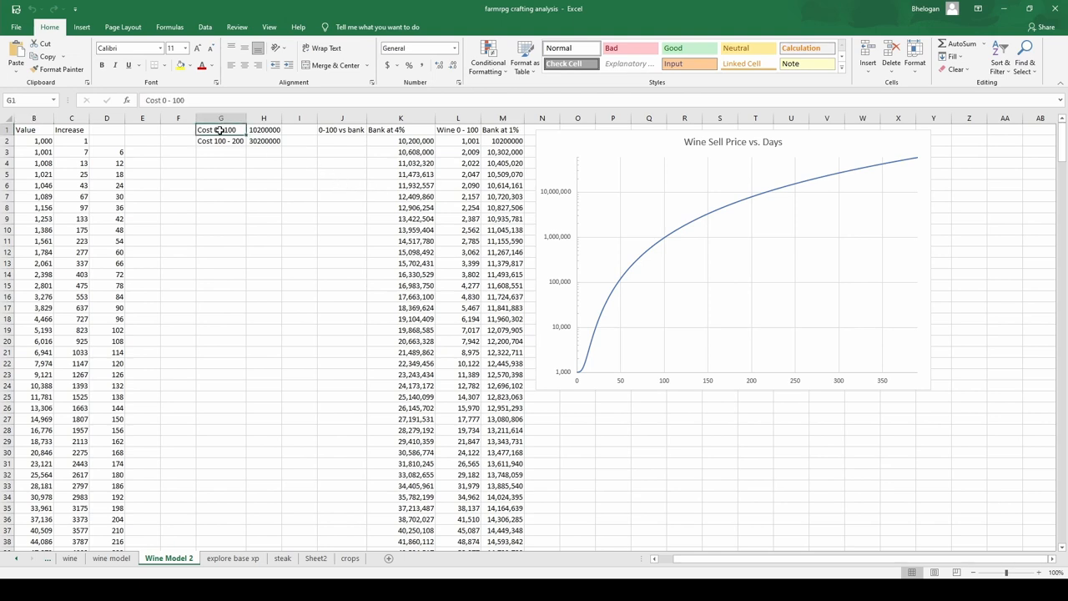
left_click(264, 130)
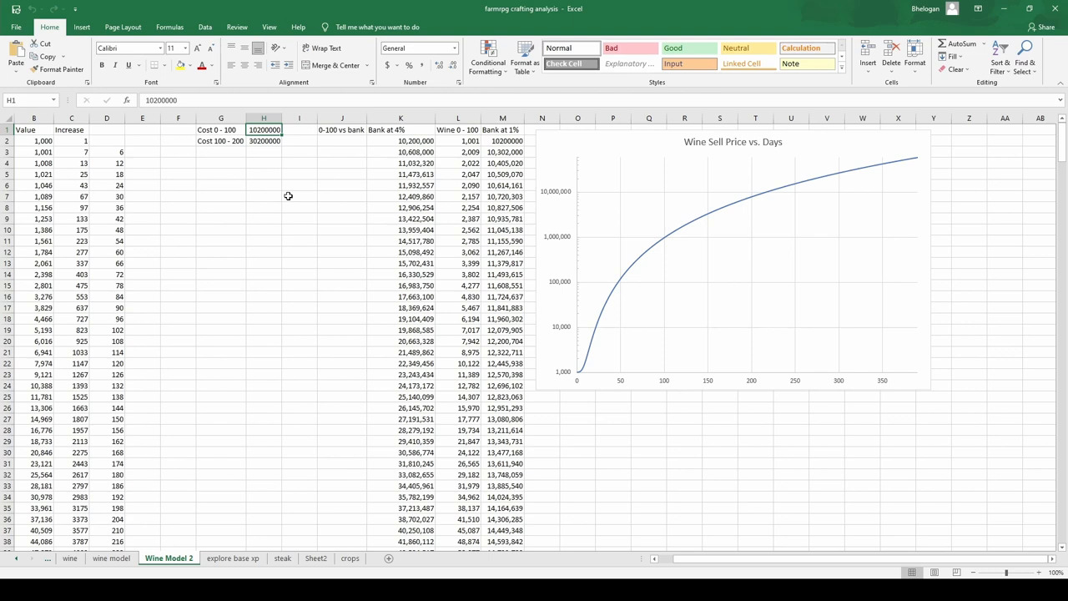
mouse_move(263, 163)
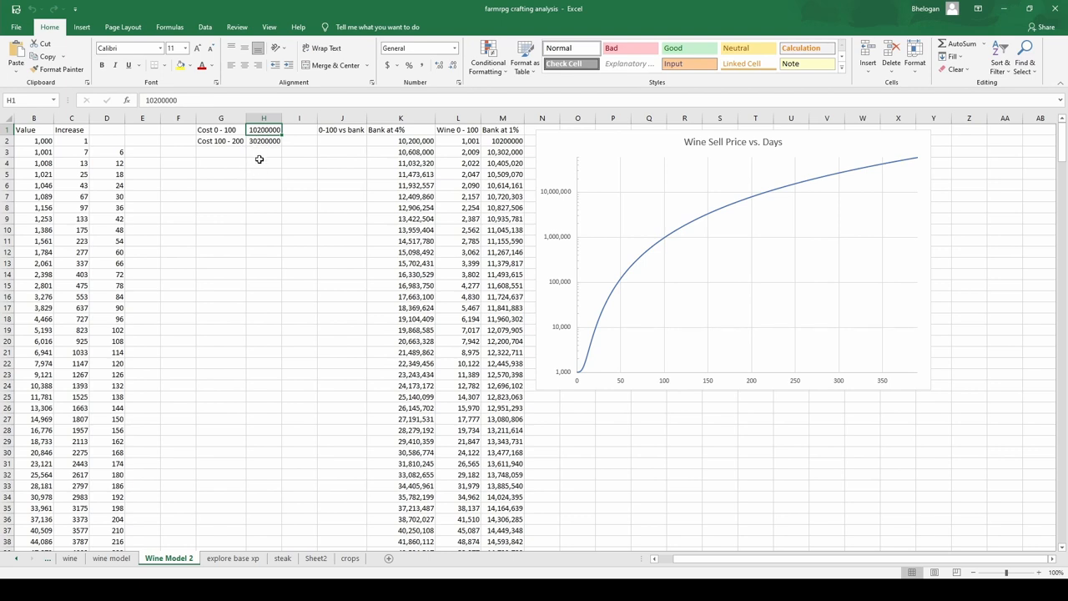
left_click(263, 140)
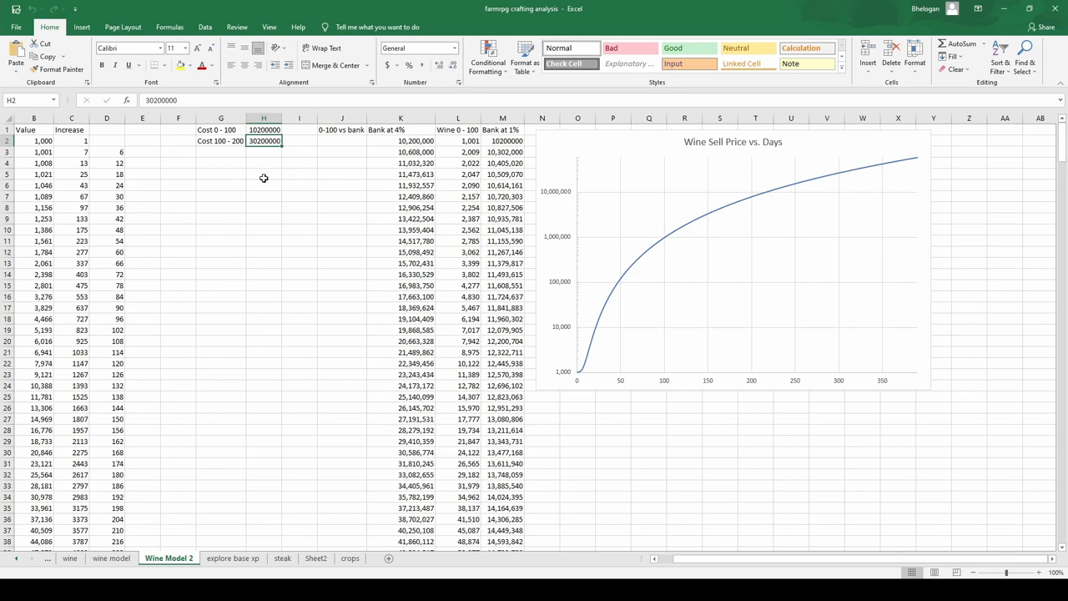
mouse_move(234, 131)
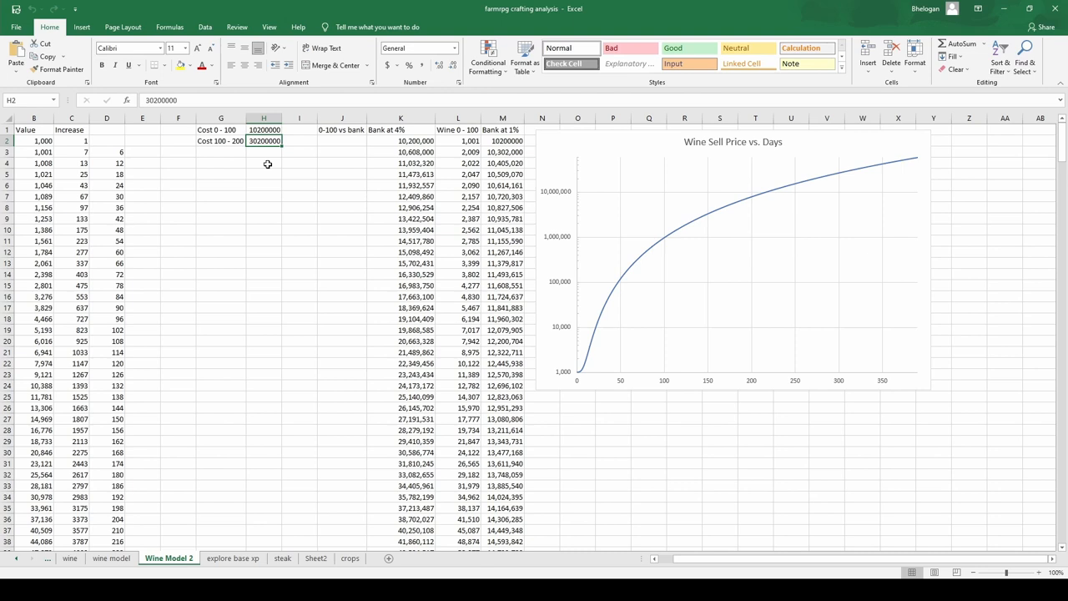
mouse_move(467, 149)
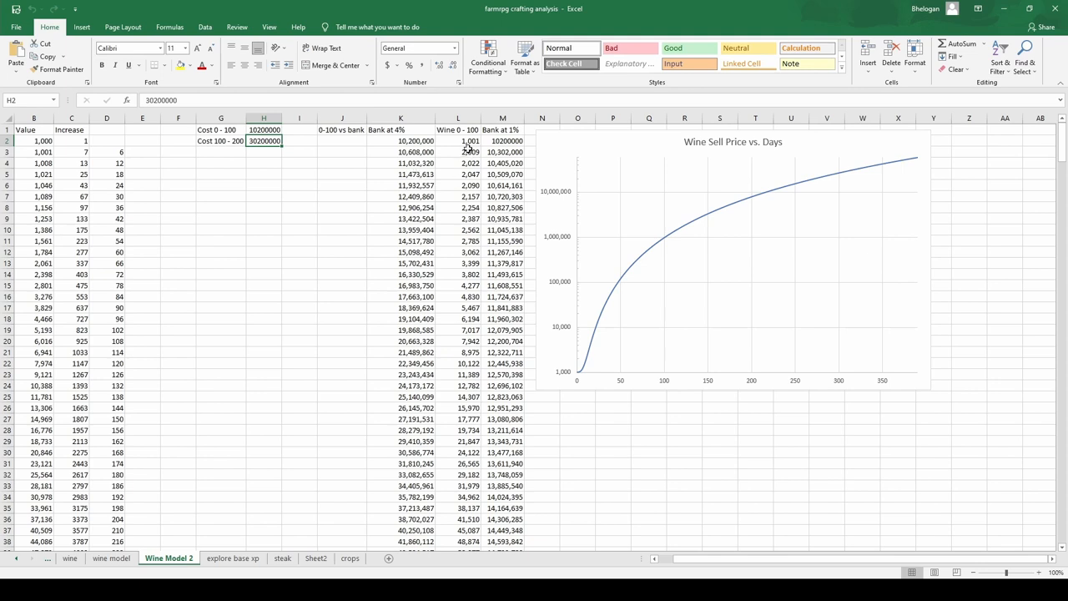
Step: Check the starting cells of Bank at 4%, Bank at 1% and the column L formulas
left_click(400, 140)
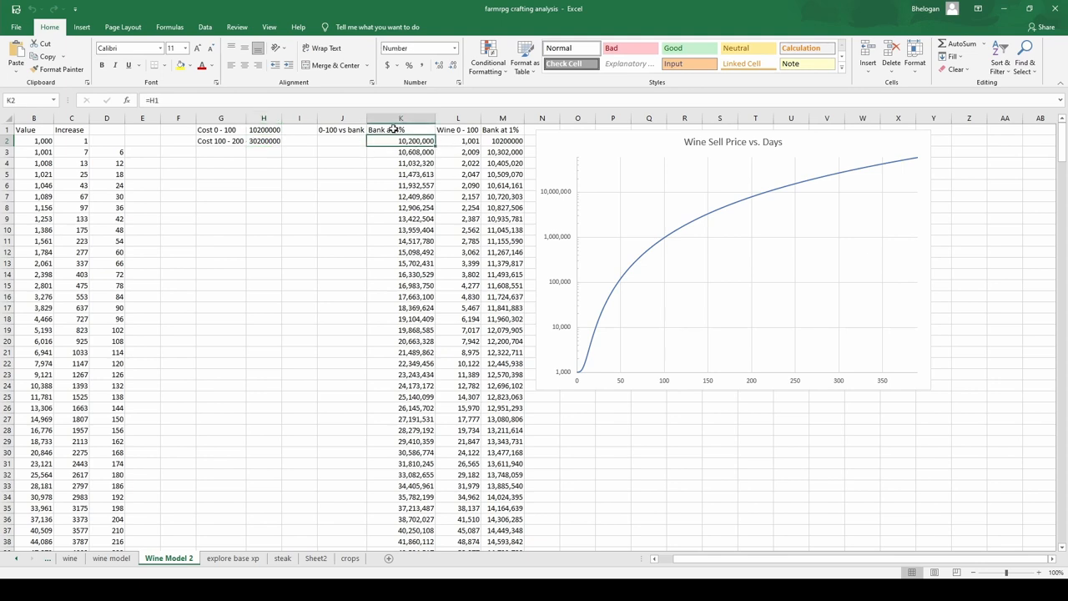
left_click(502, 140)
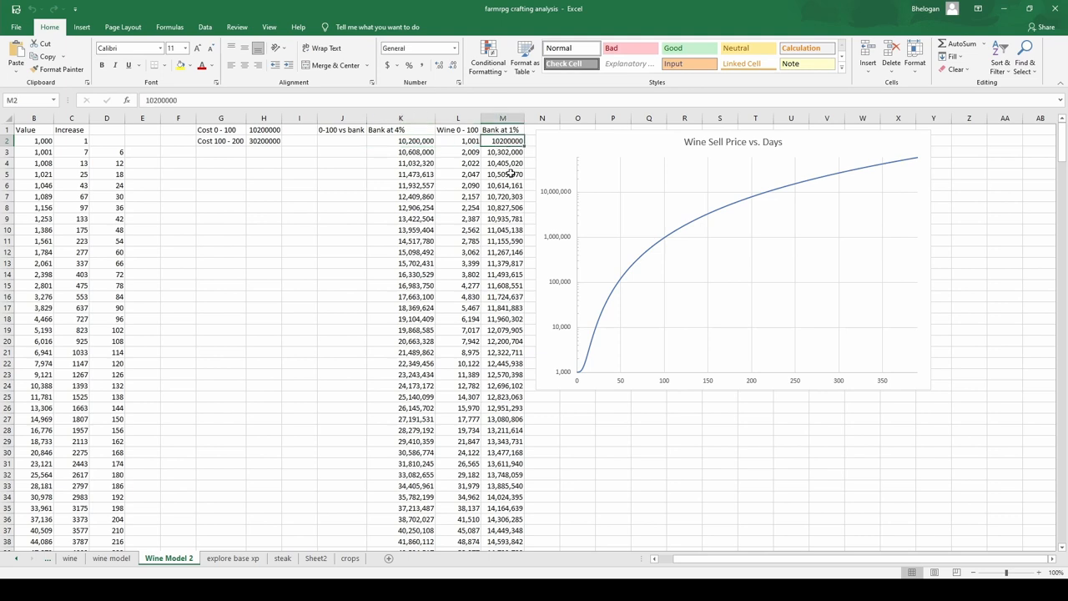
mouse_move(510, 174)
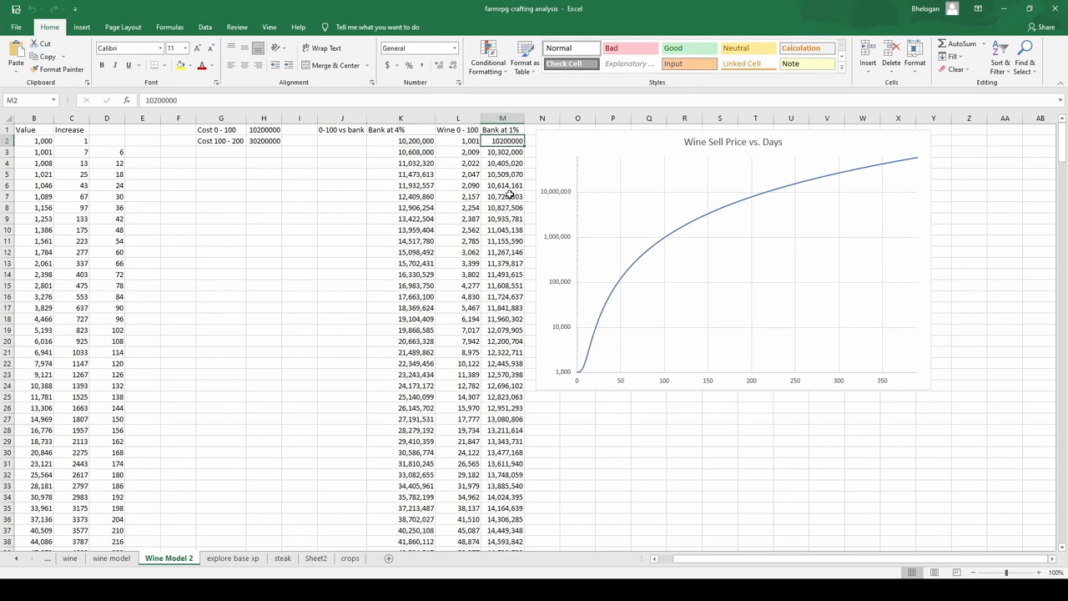
left_click(457, 140)
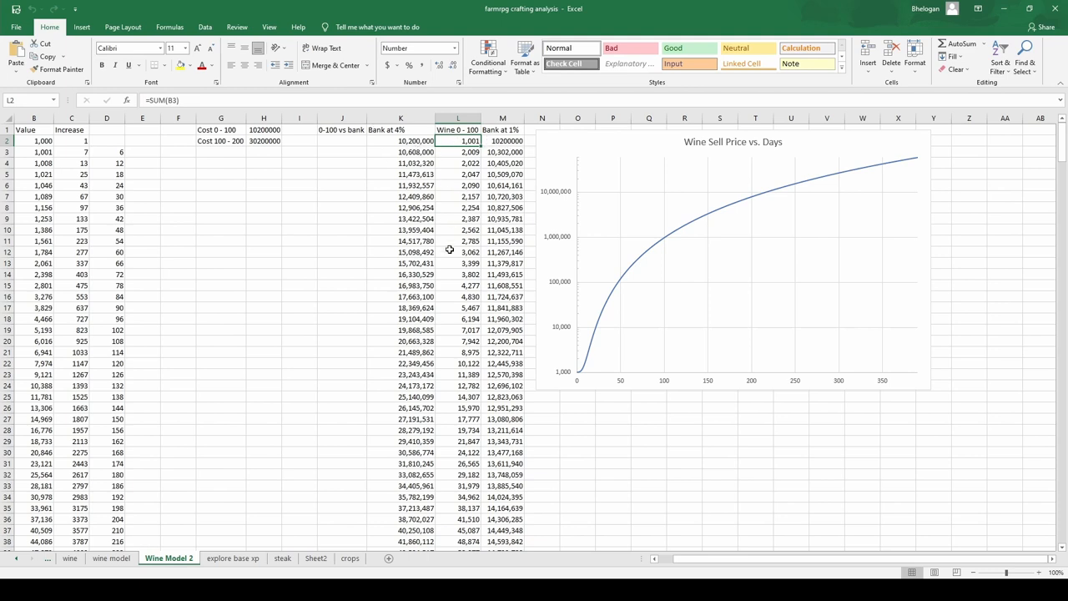
mouse_move(457, 250)
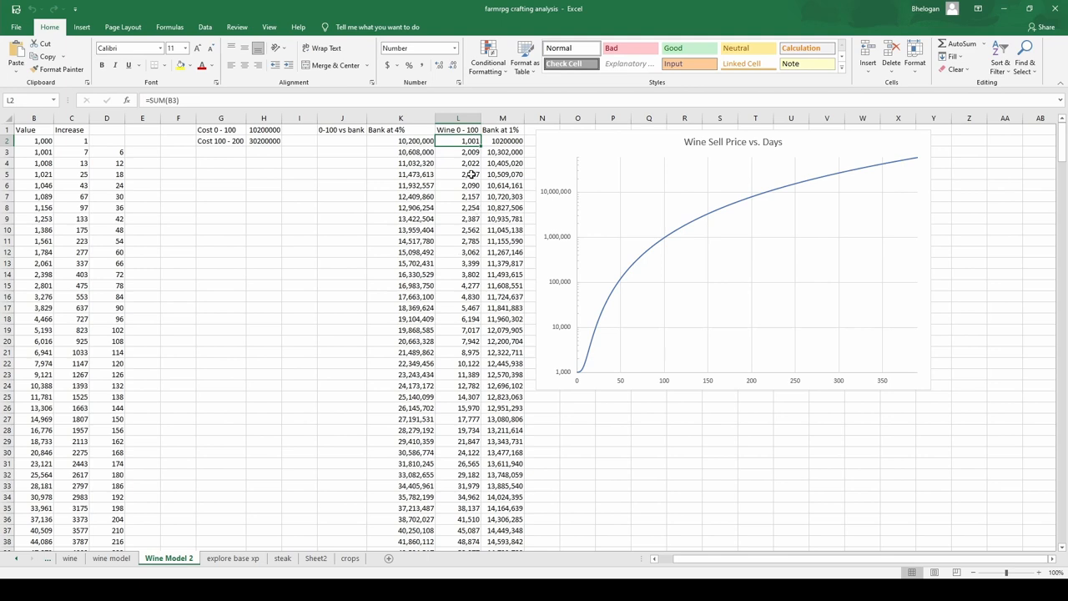
left_click(458, 185)
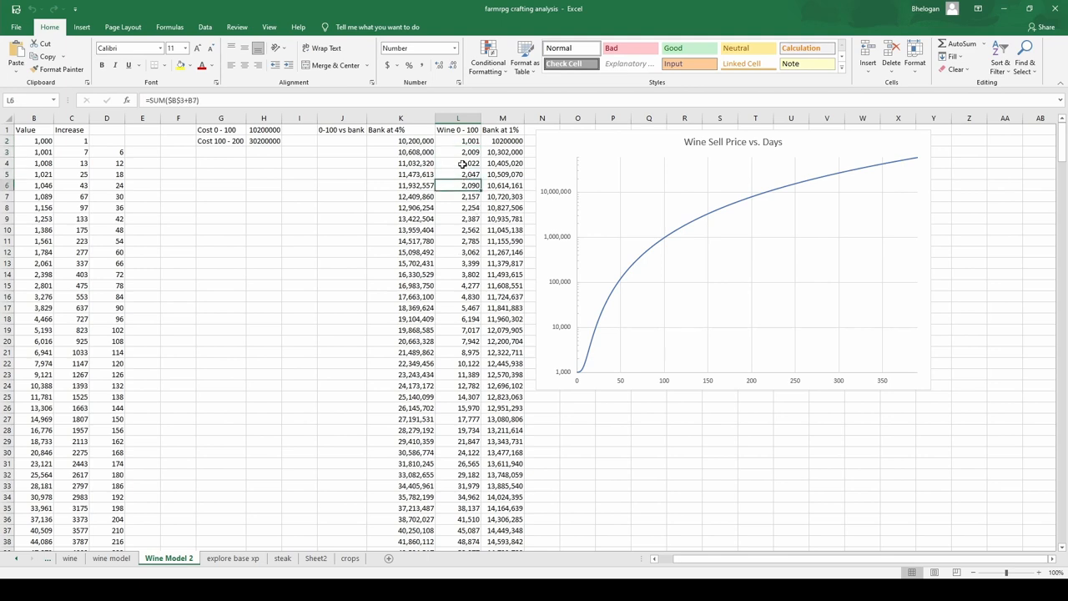
left_click(457, 140)
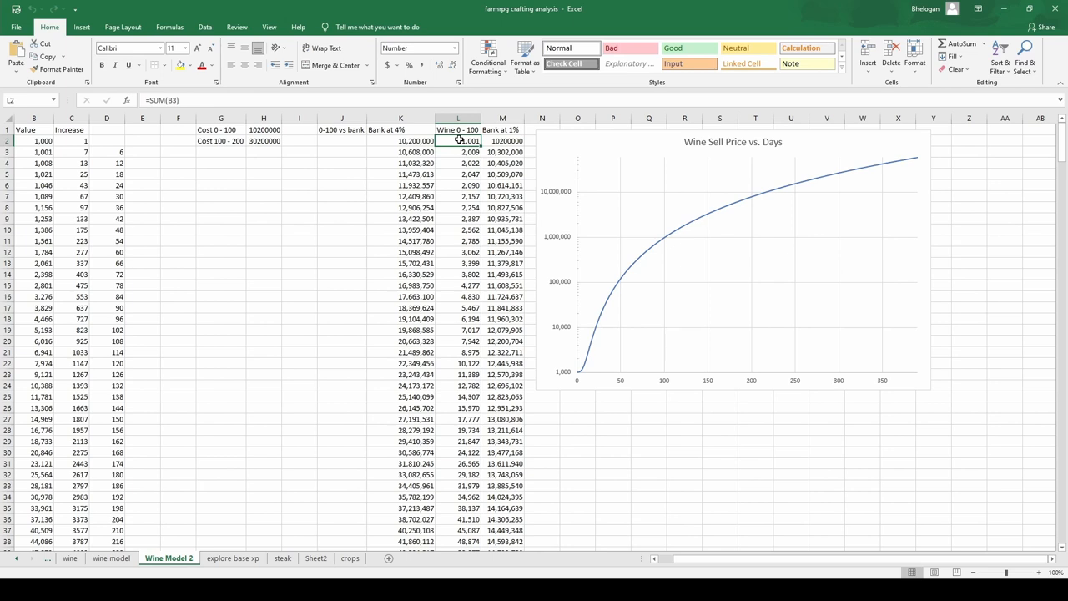
left_click(457, 152)
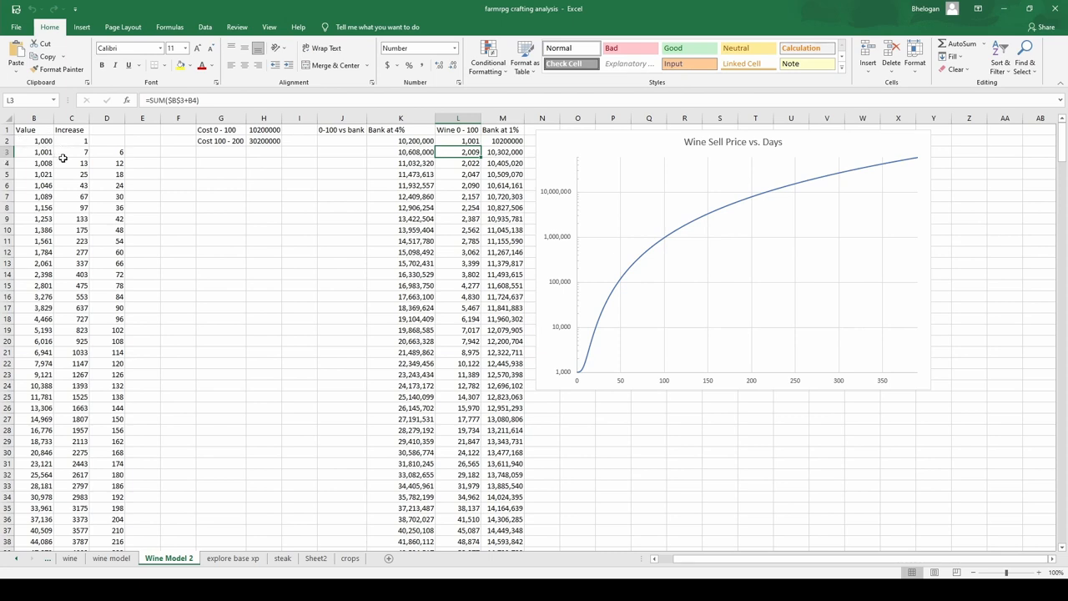
mouse_move(62, 159)
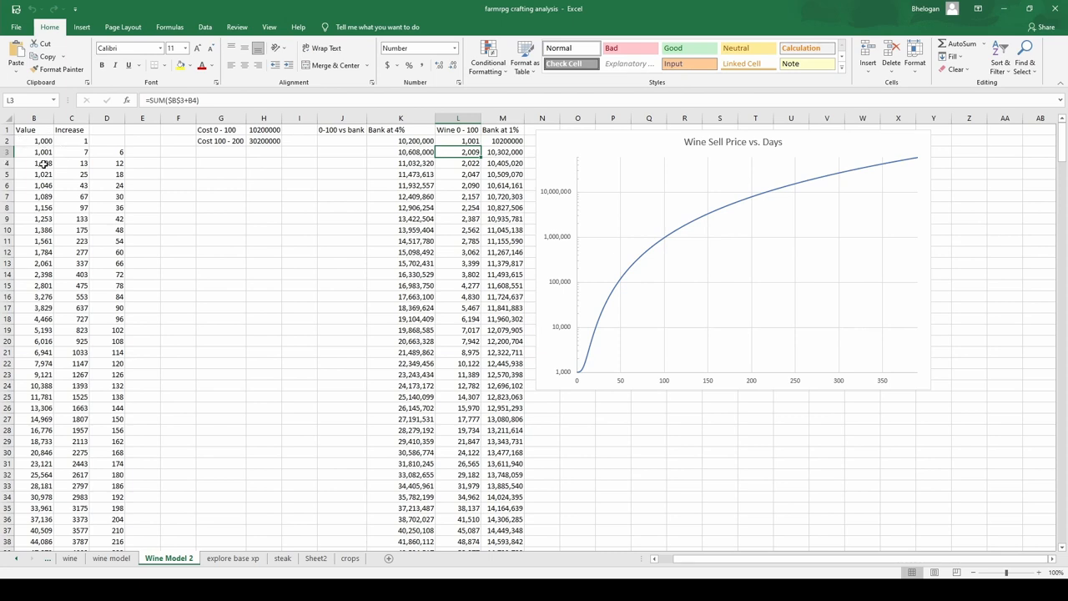
mouse_move(465, 206)
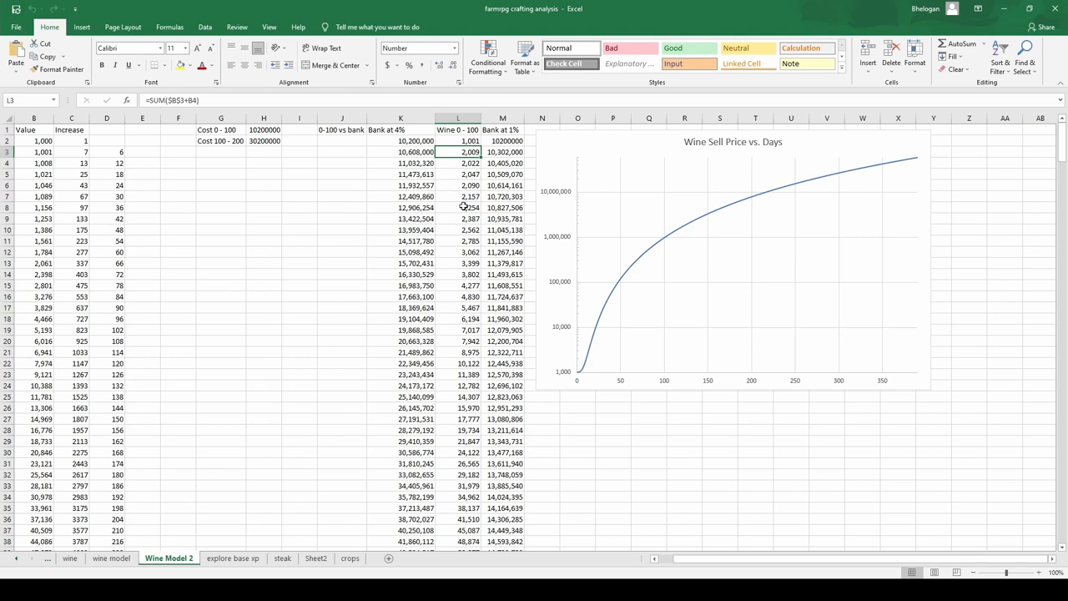
mouse_move(463, 219)
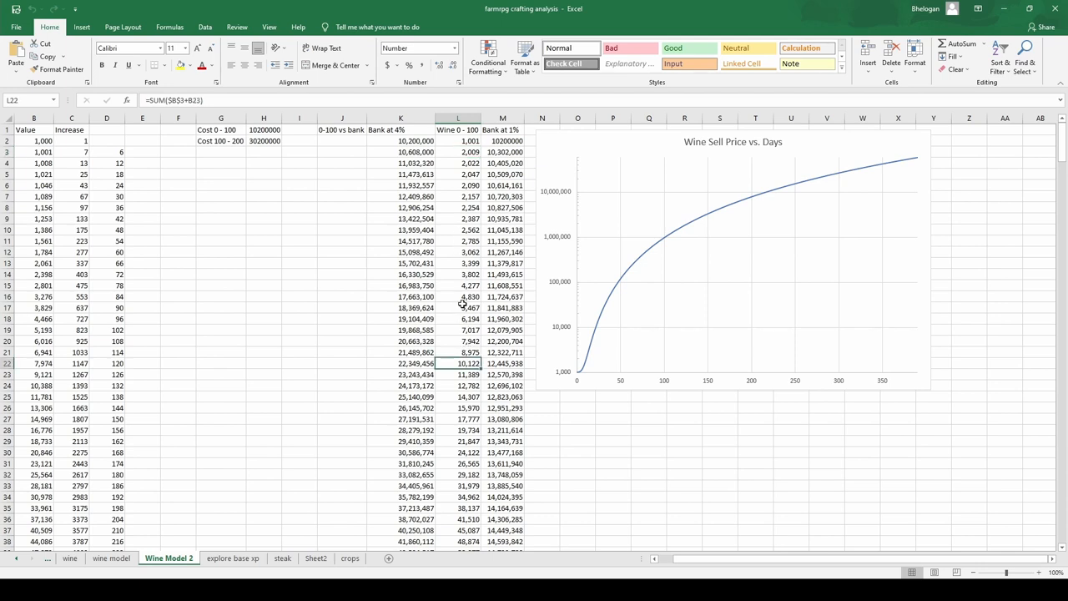
scroll("down", 3)
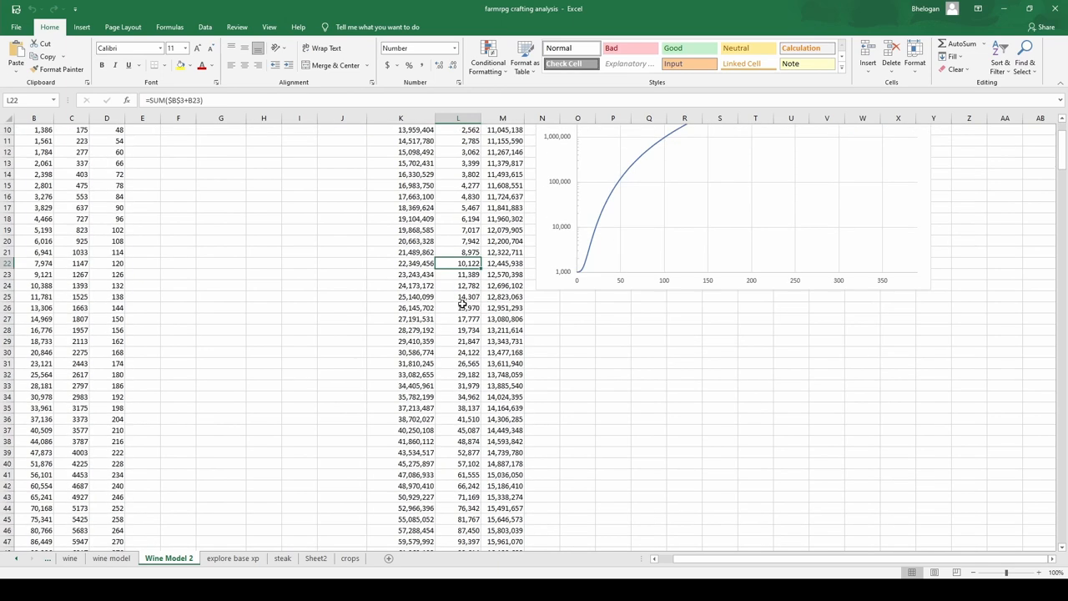
scroll("down", 3)
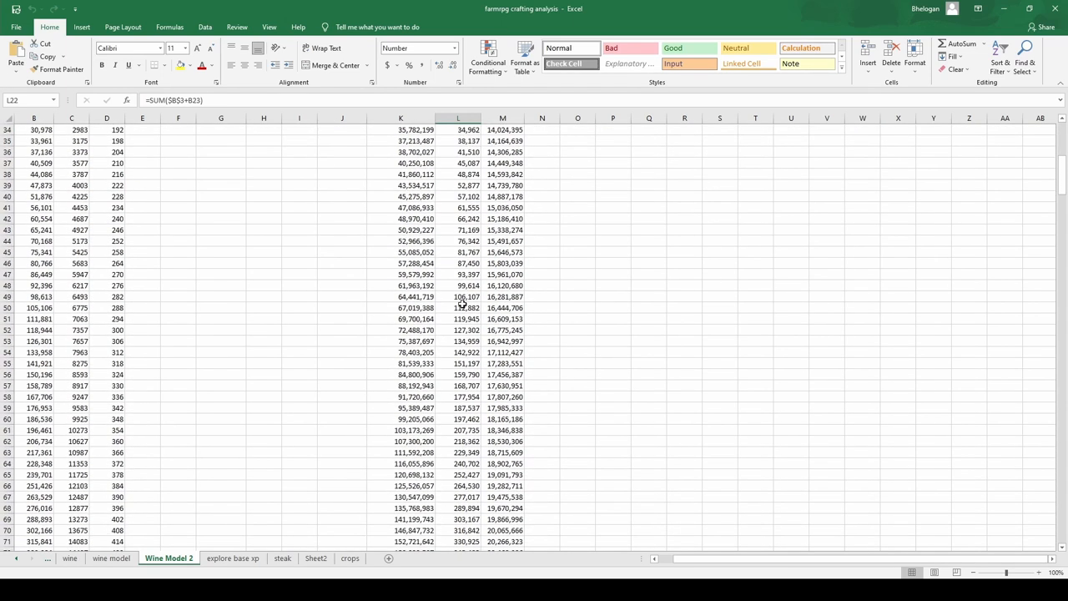
scroll("down", 3)
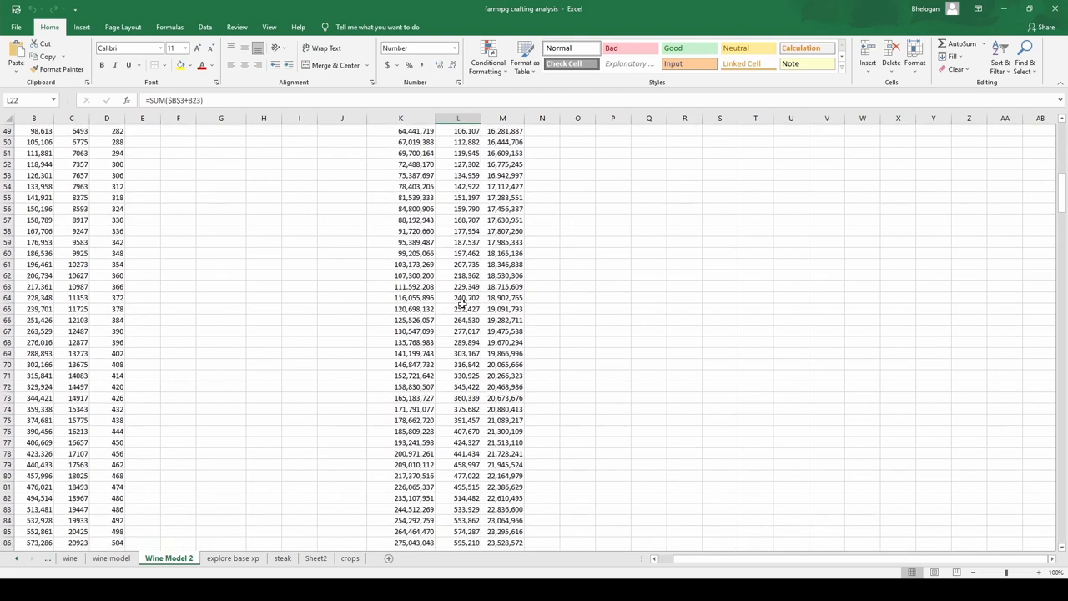
scroll("down", 3)
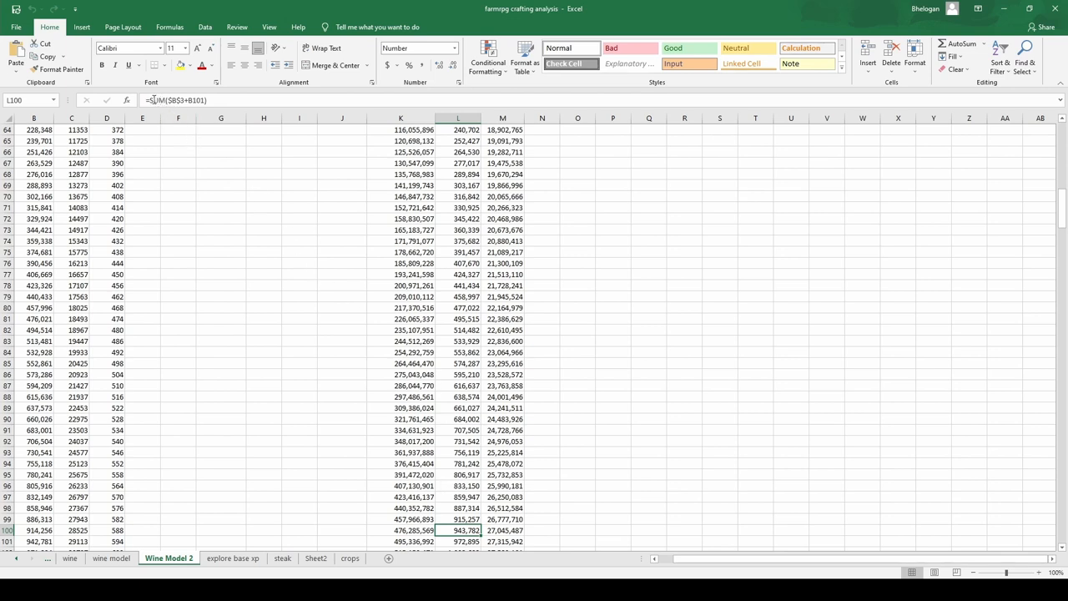
scroll("down", 3)
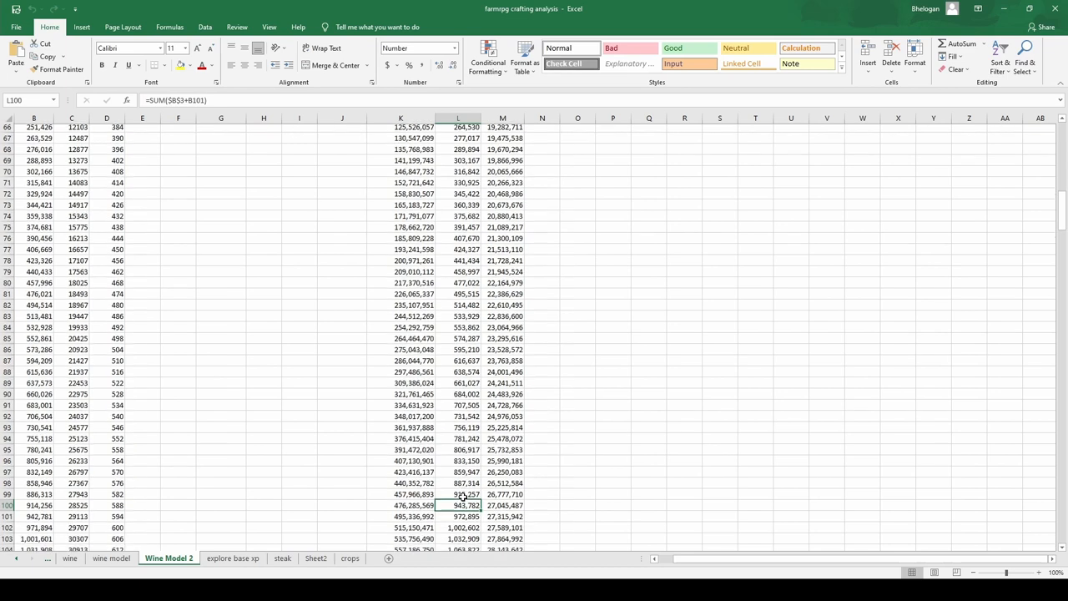
scroll("down", 3)
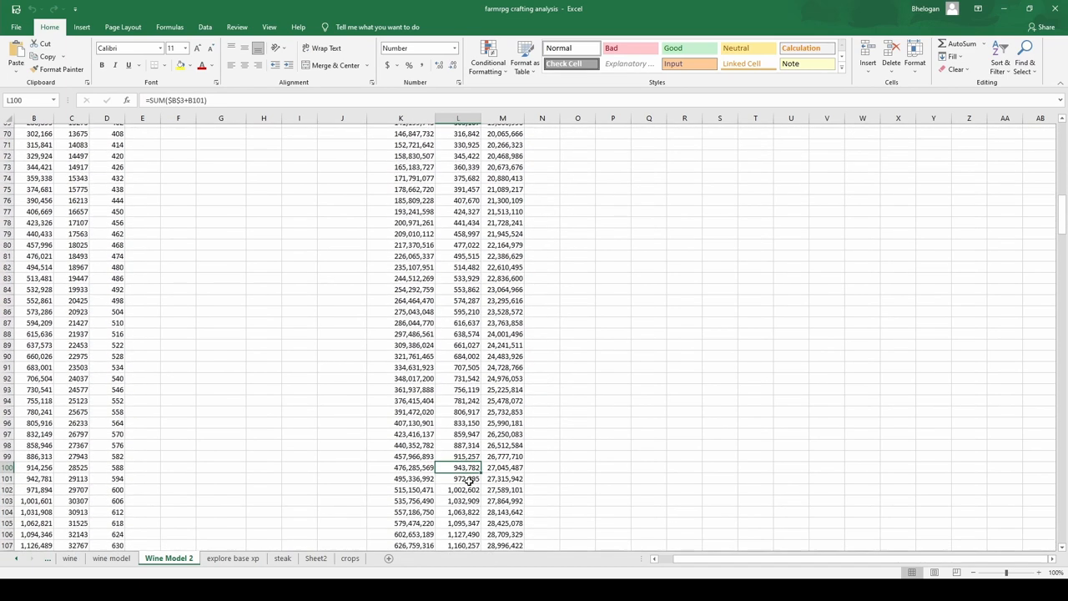
scroll("down", 3)
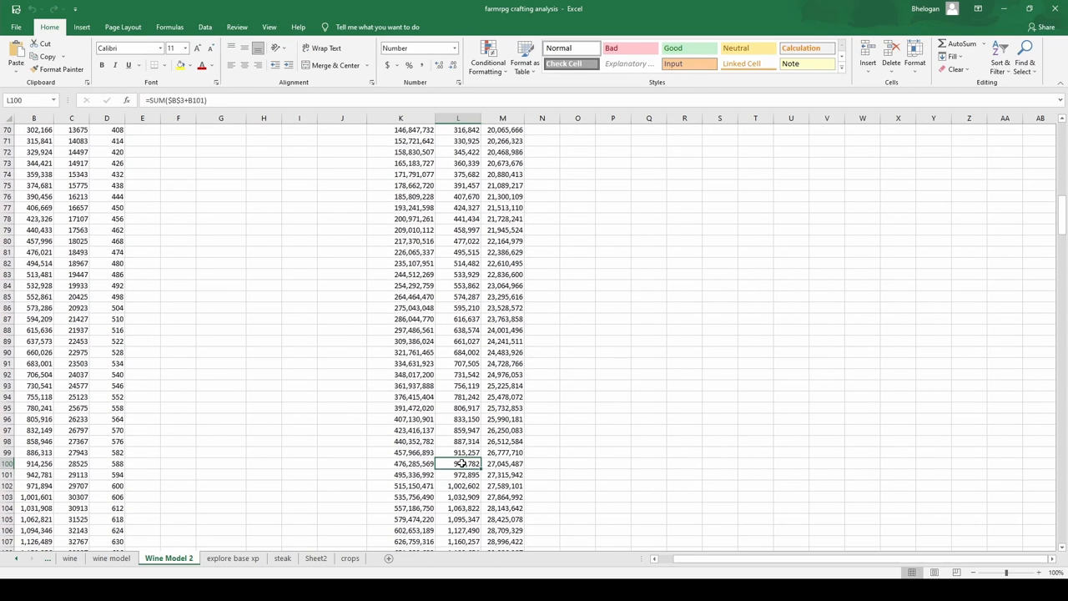
left_click(457, 485)
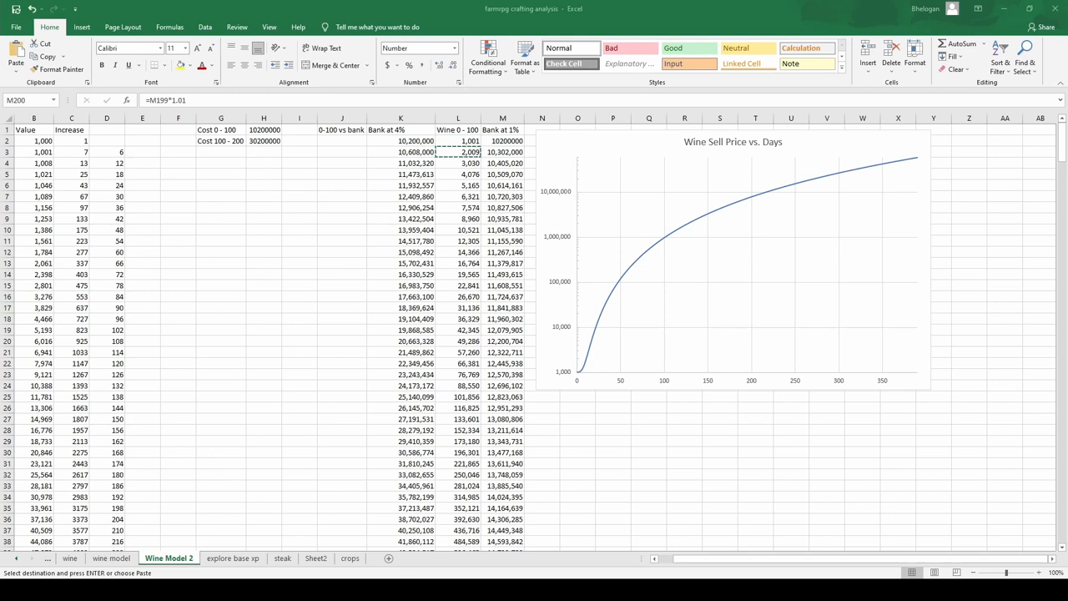
Step: Scroll down and select row 100 to compare the 23,660,406 wine running total
scroll("down", 3)
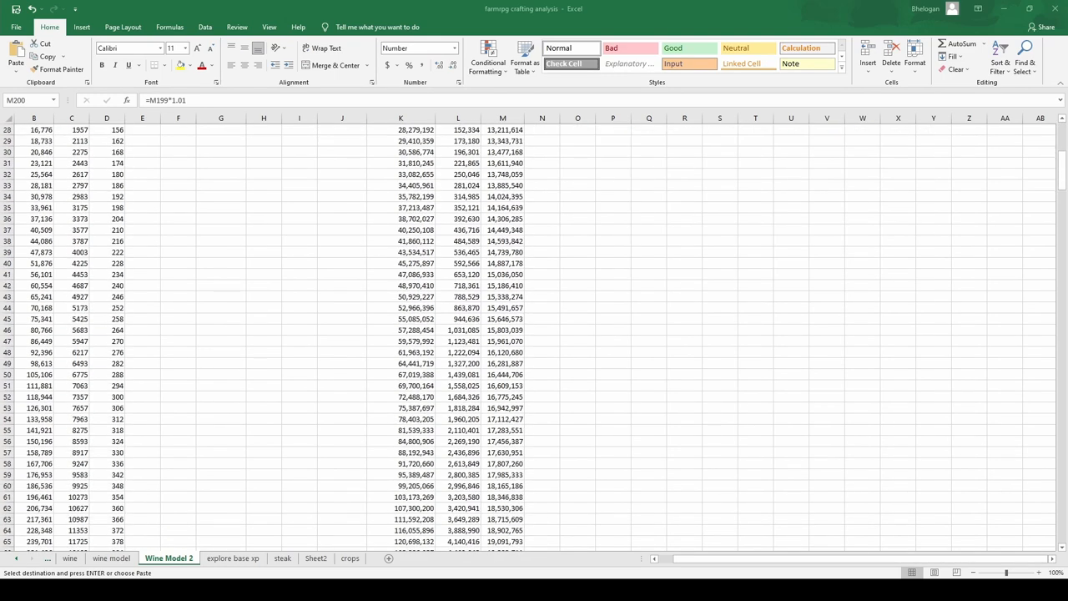
scroll("down", 3)
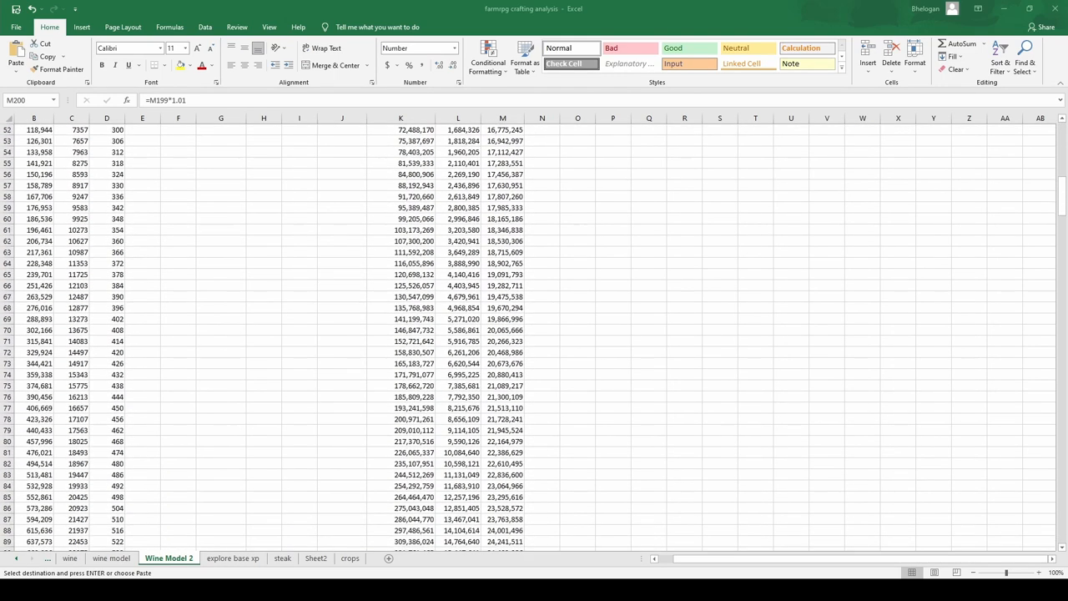
scroll("down", 3)
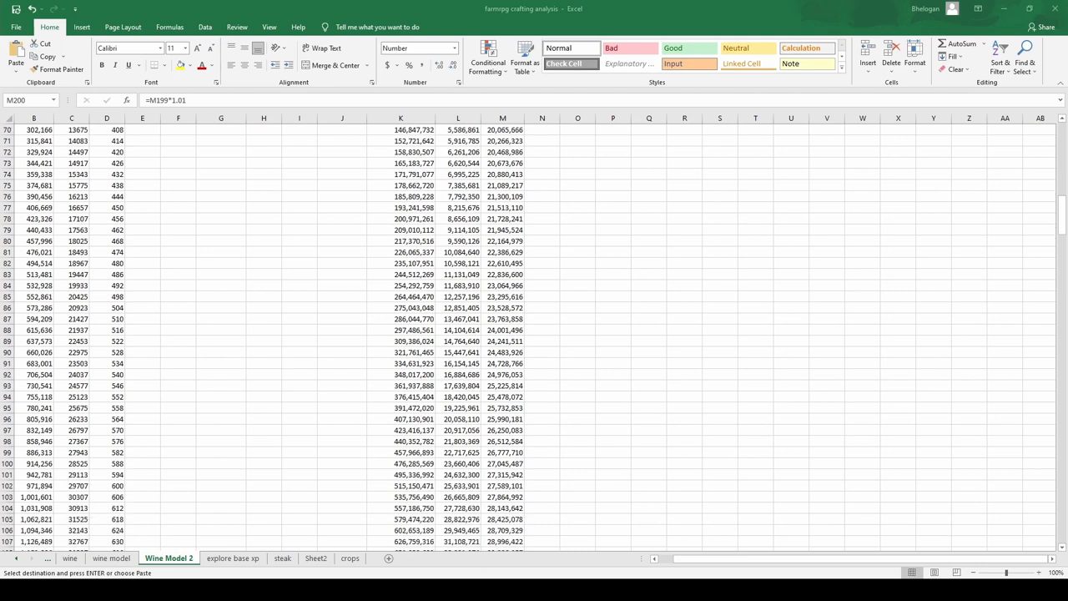
scroll("down", 3)
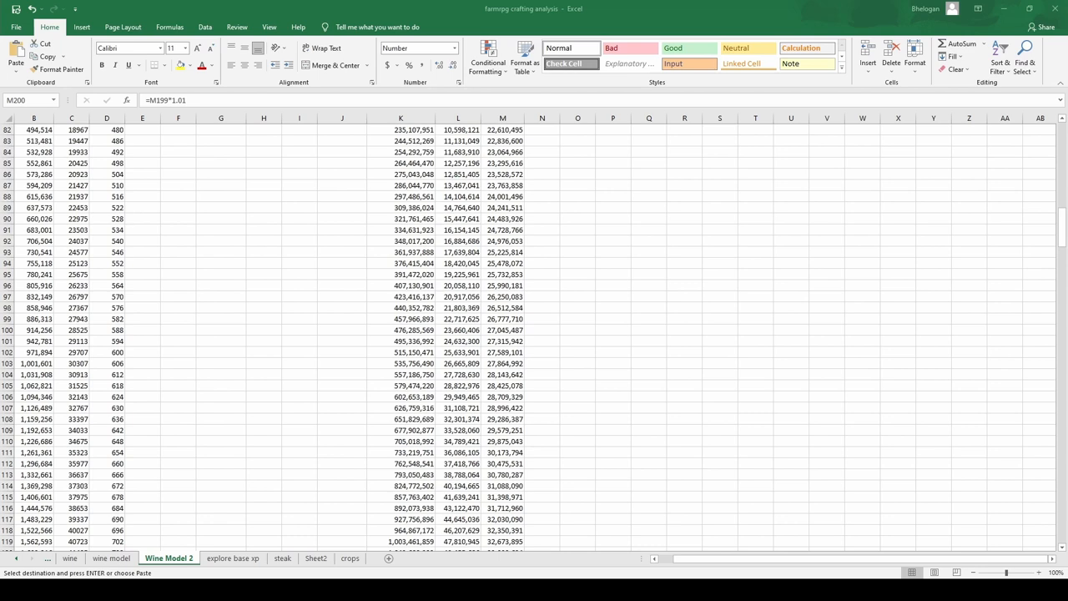
left_click(34, 330)
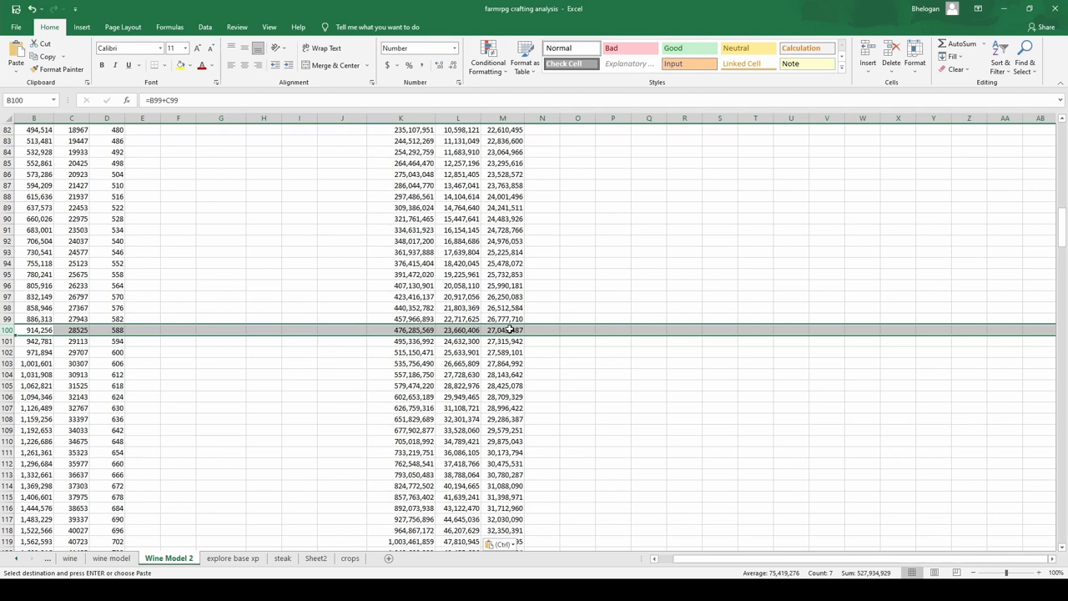
mouse_move(505, 340)
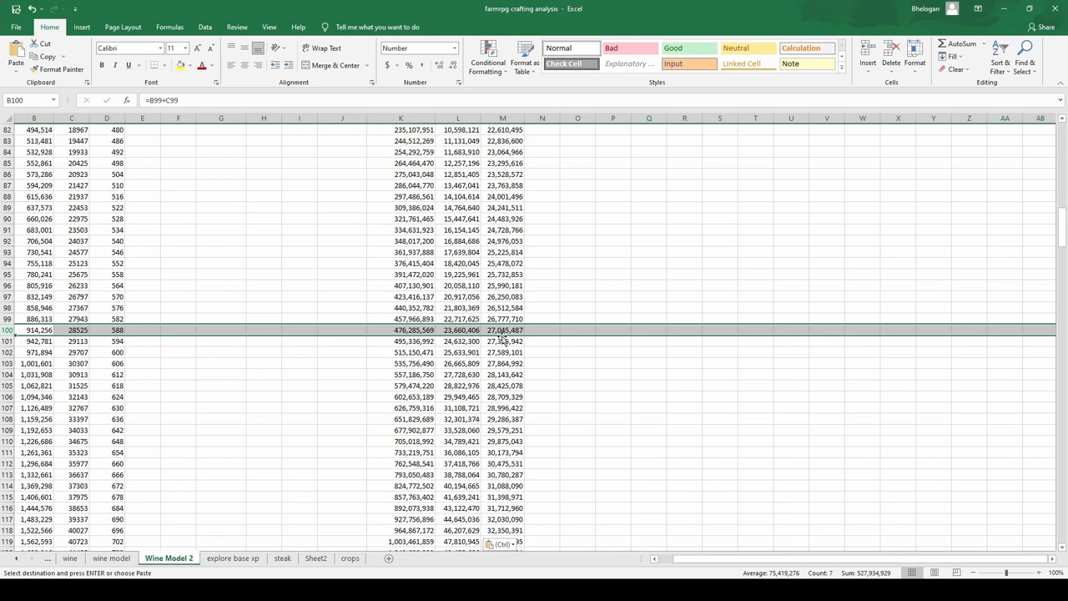
mouse_move(491, 385)
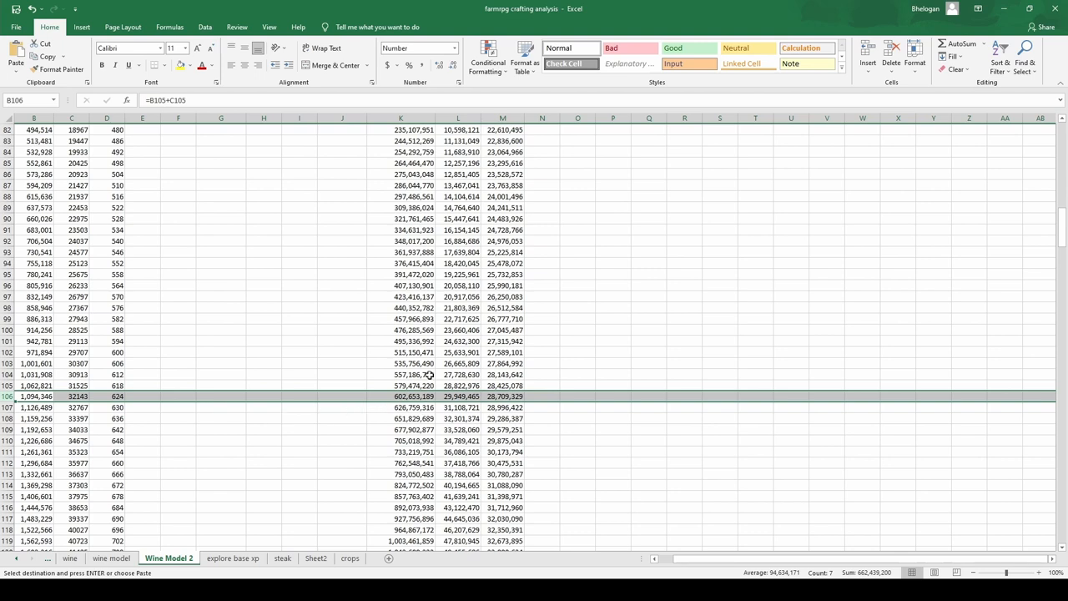
Step: Scroll Wine Model 2 down to row 400 to see the final bank totals
scroll("down", 3)
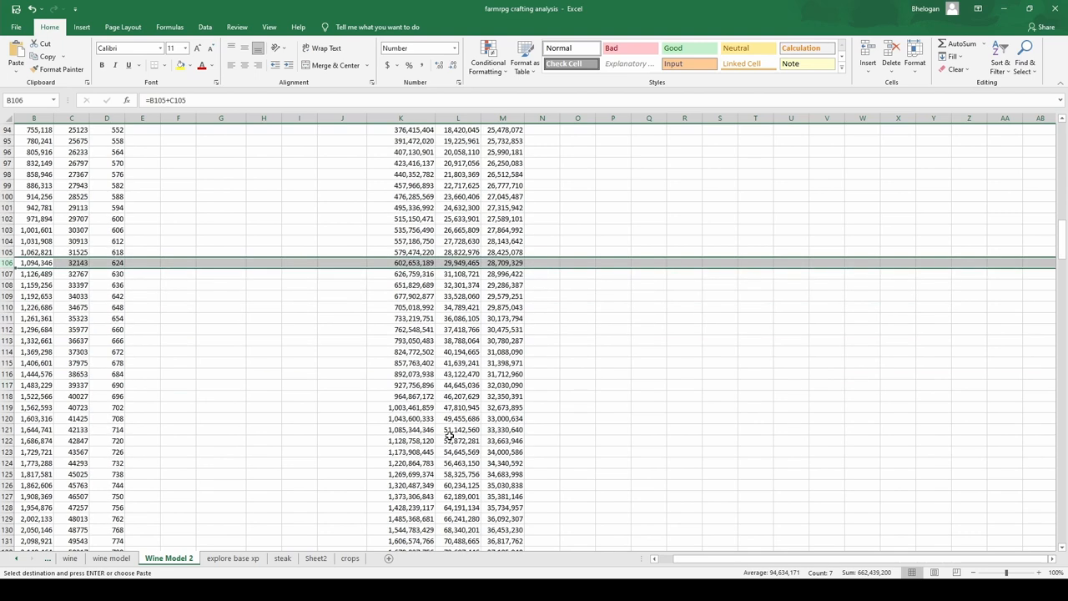
scroll("down", 3)
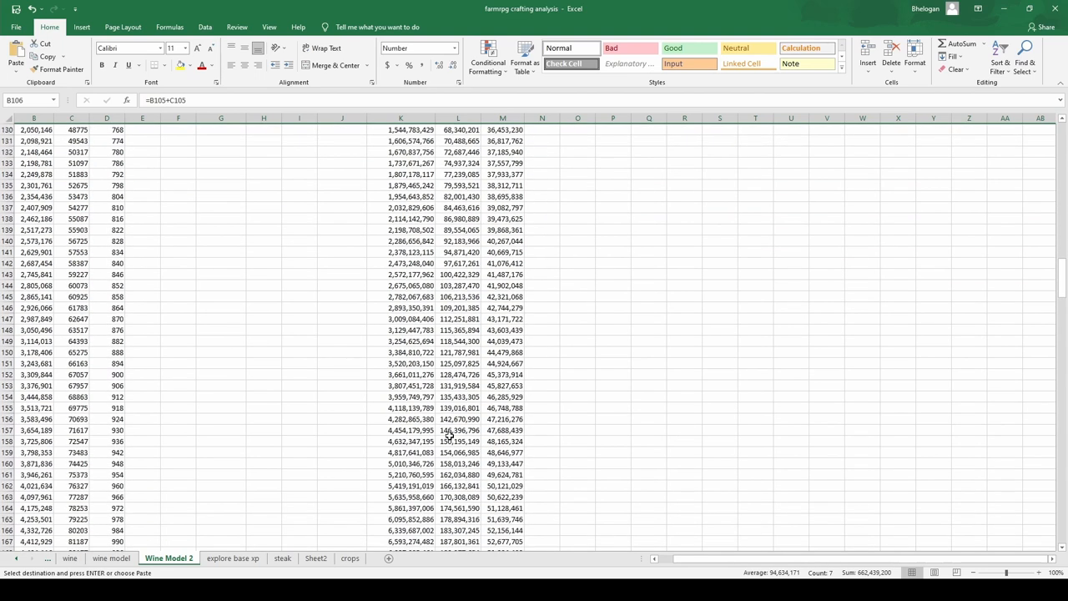
scroll("down", 3)
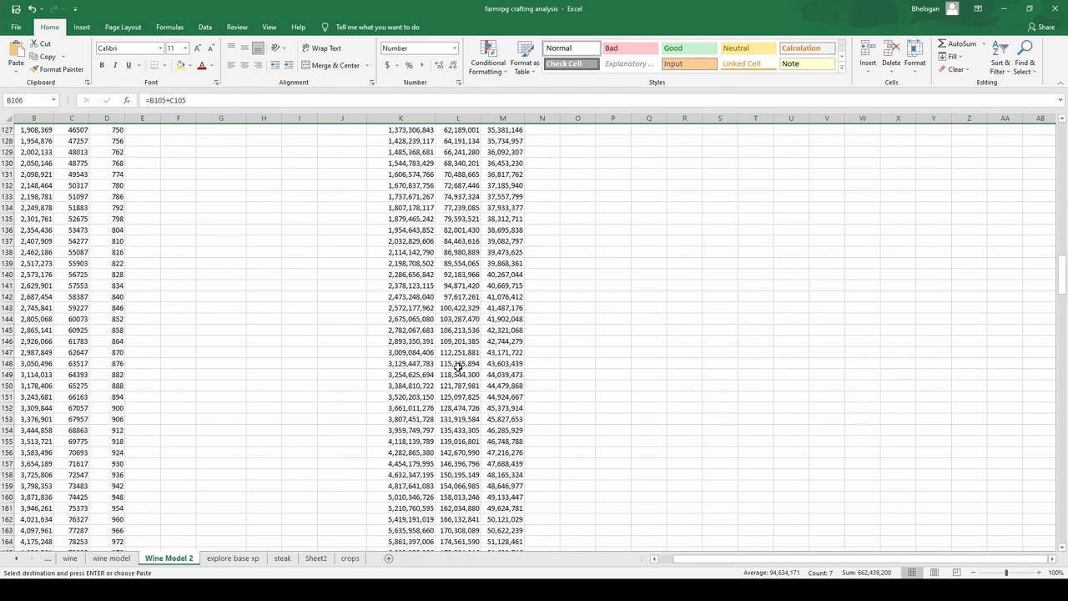
scroll("up", 3)
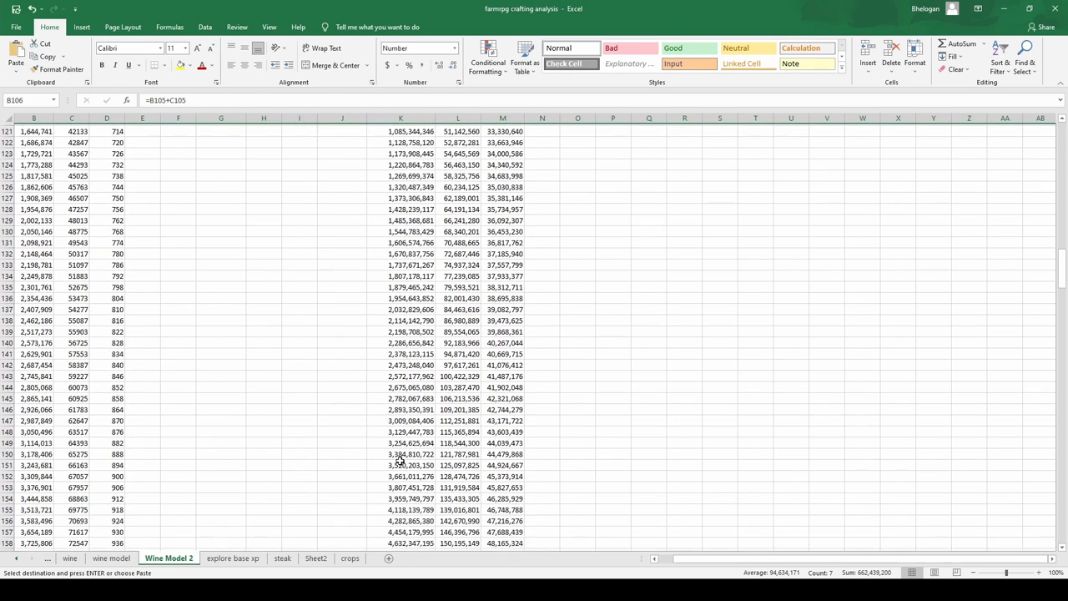
scroll("down", 3)
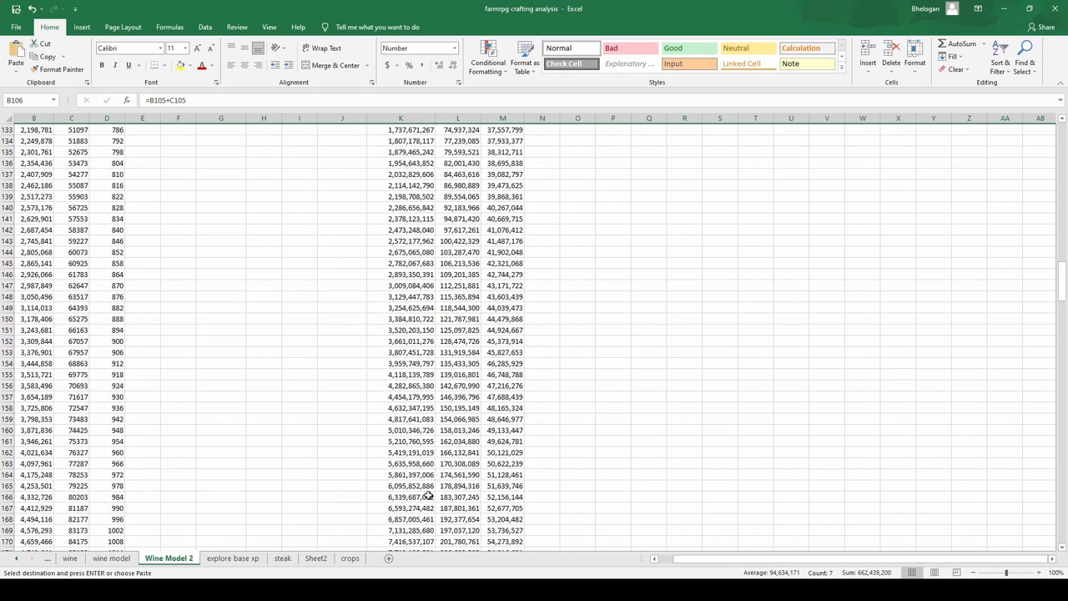
scroll("down", 3)
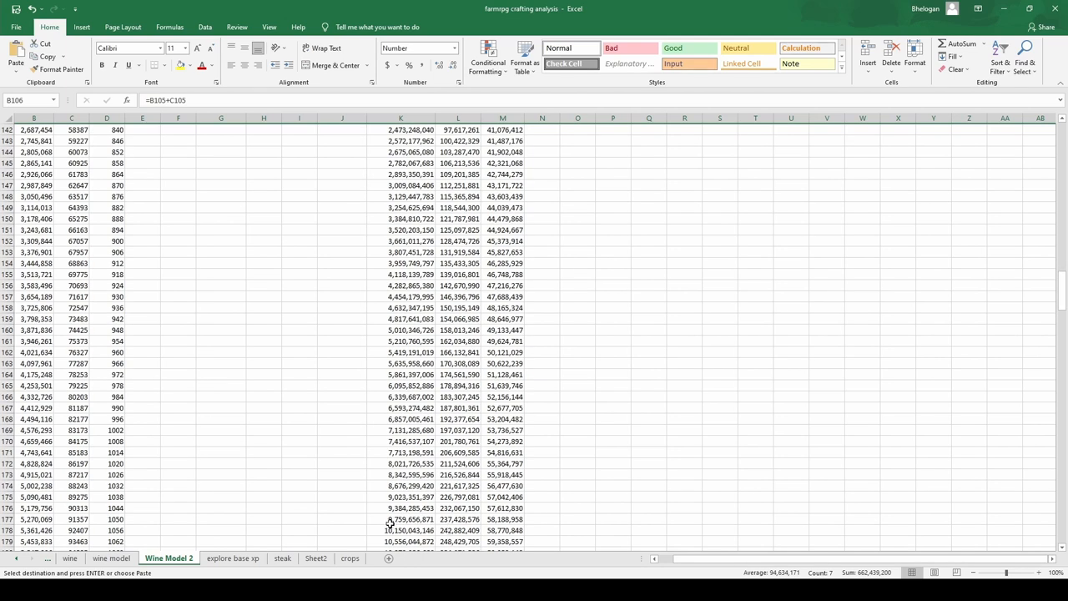
scroll("down", 3)
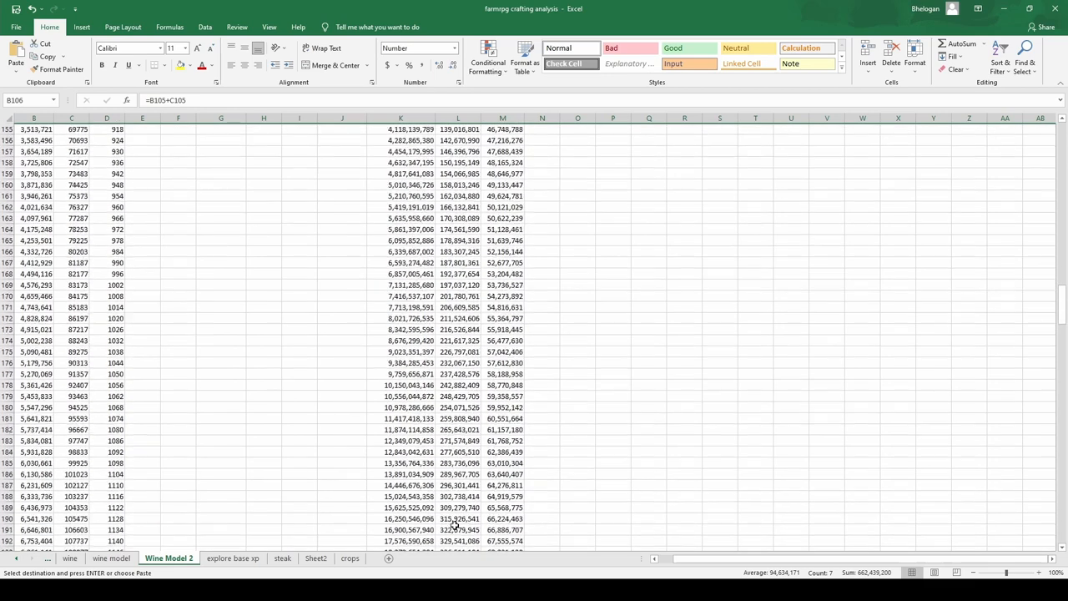
scroll("down", 3)
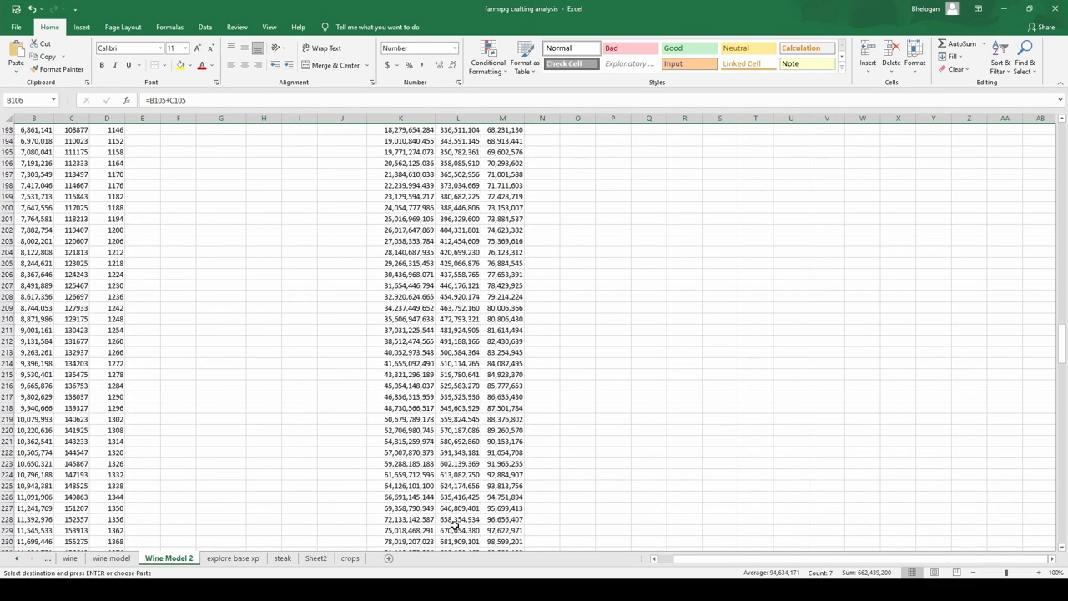
scroll("down", 3)
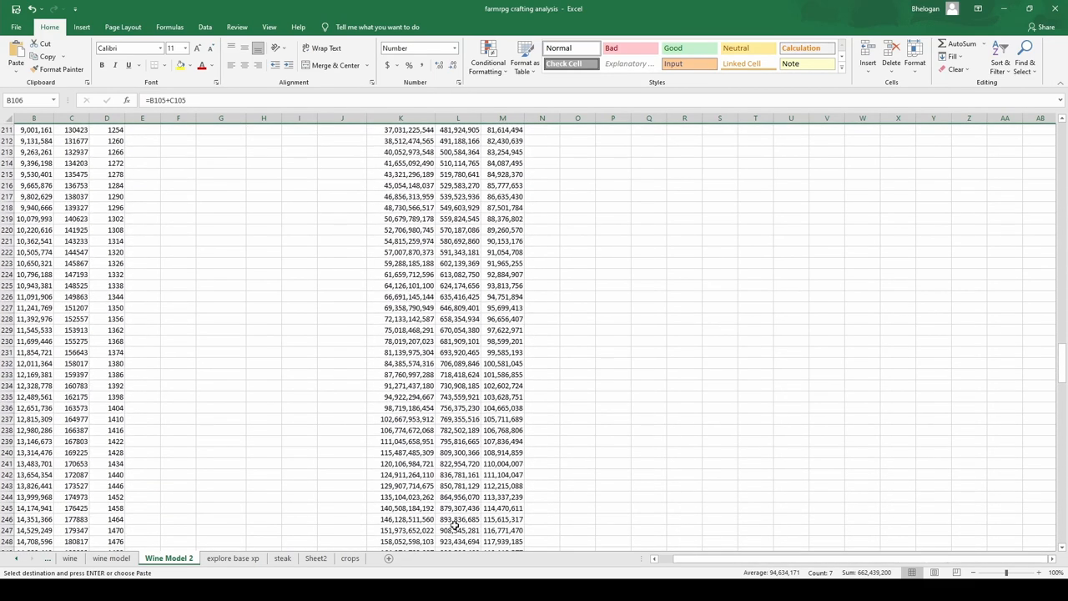
scroll("down", 3)
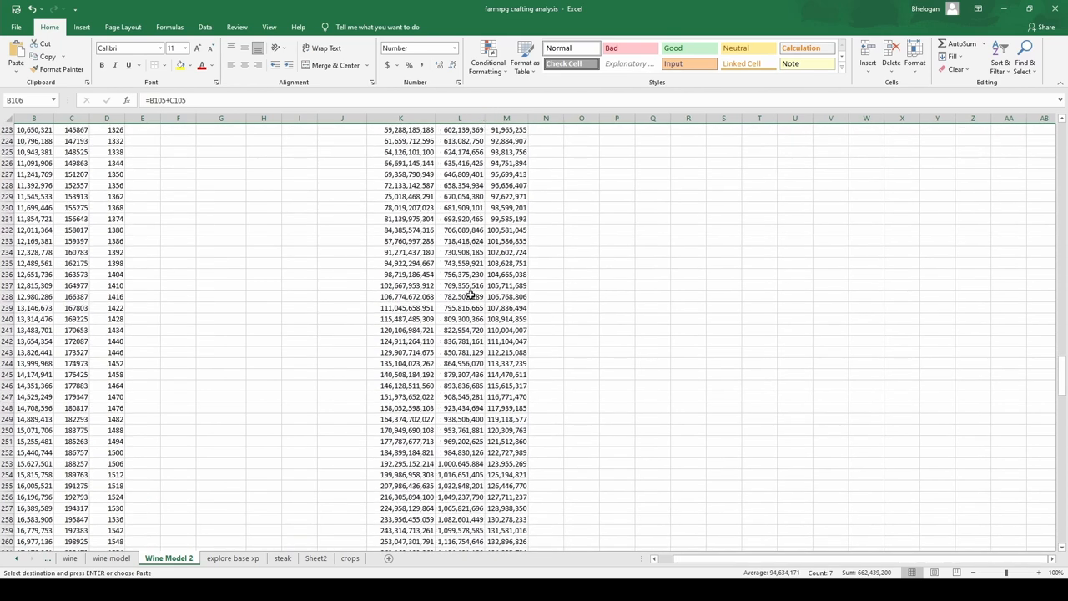
scroll("down", 3)
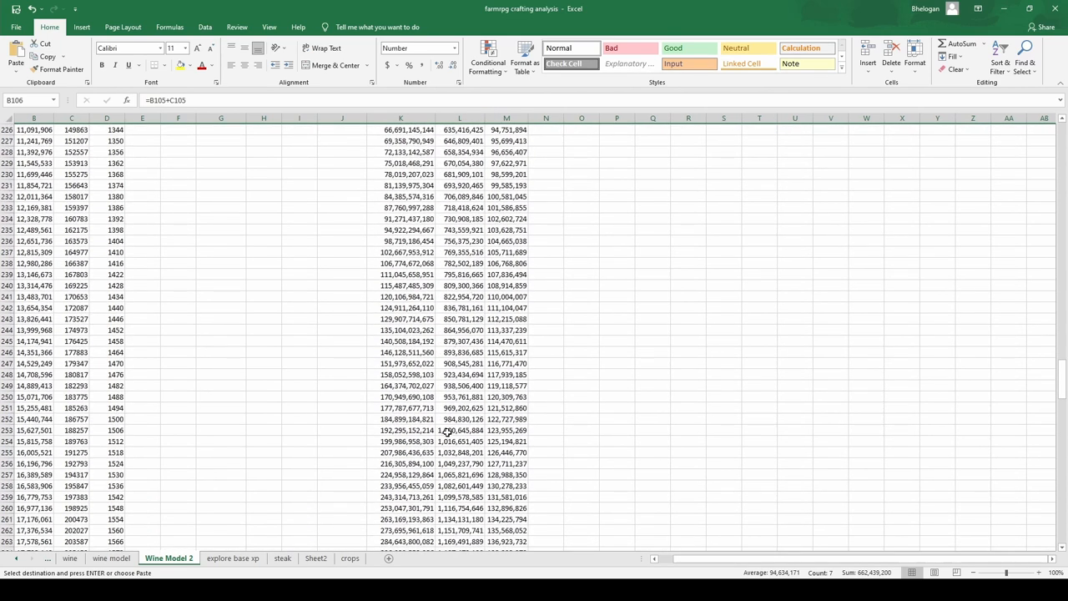
mouse_move(476, 441)
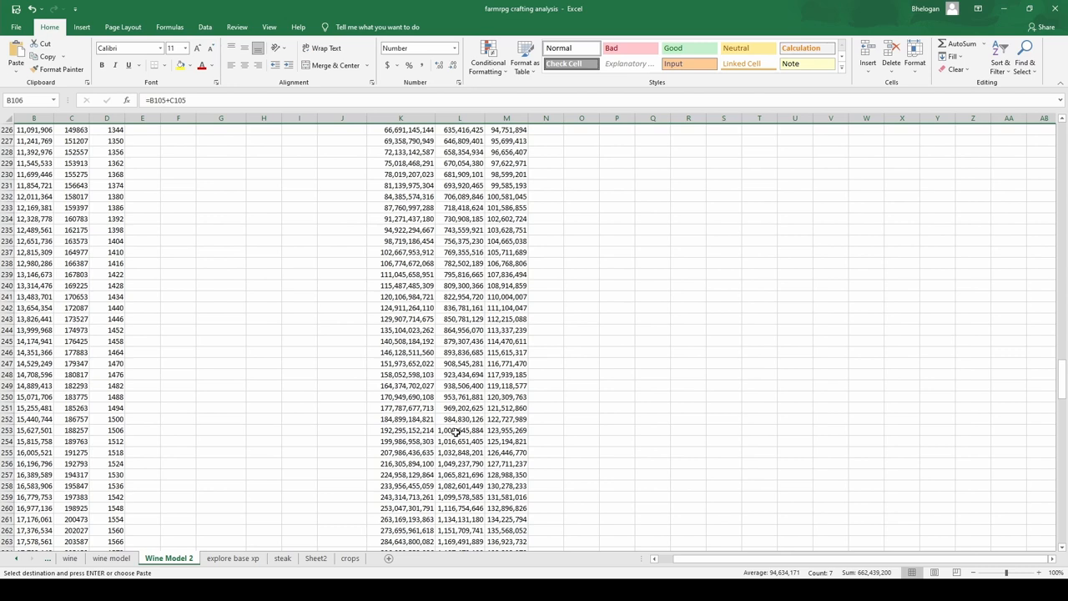
scroll("down", 3)
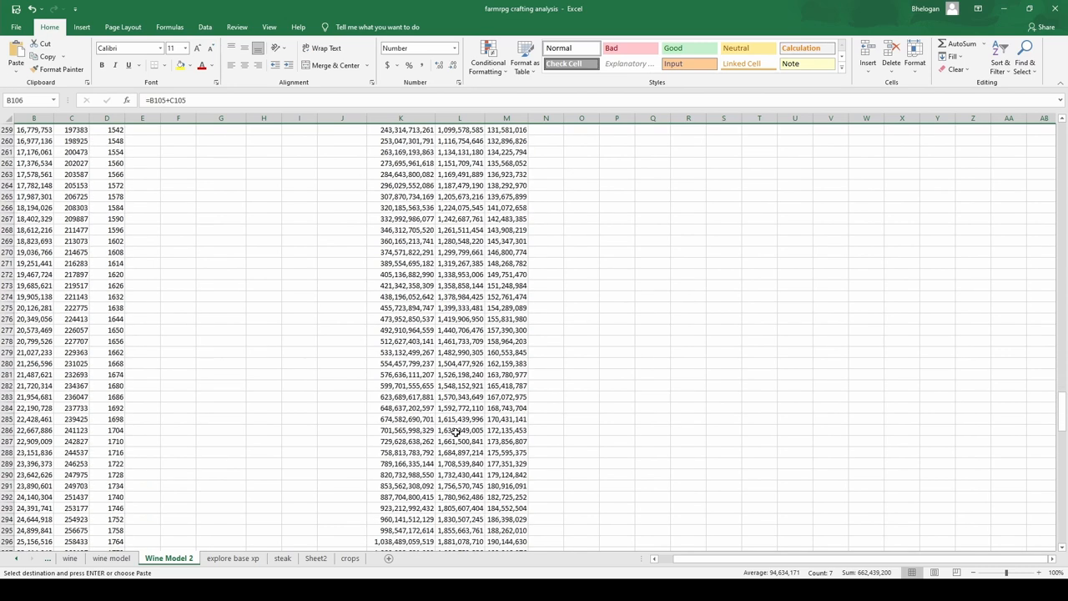
scroll("down", 3)
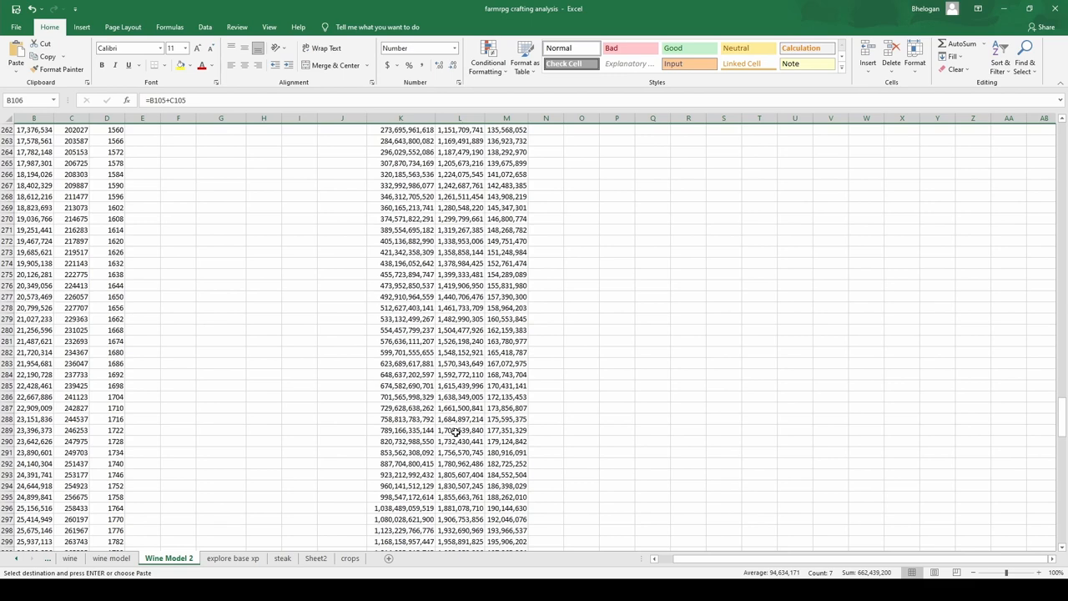
scroll("down", 3)
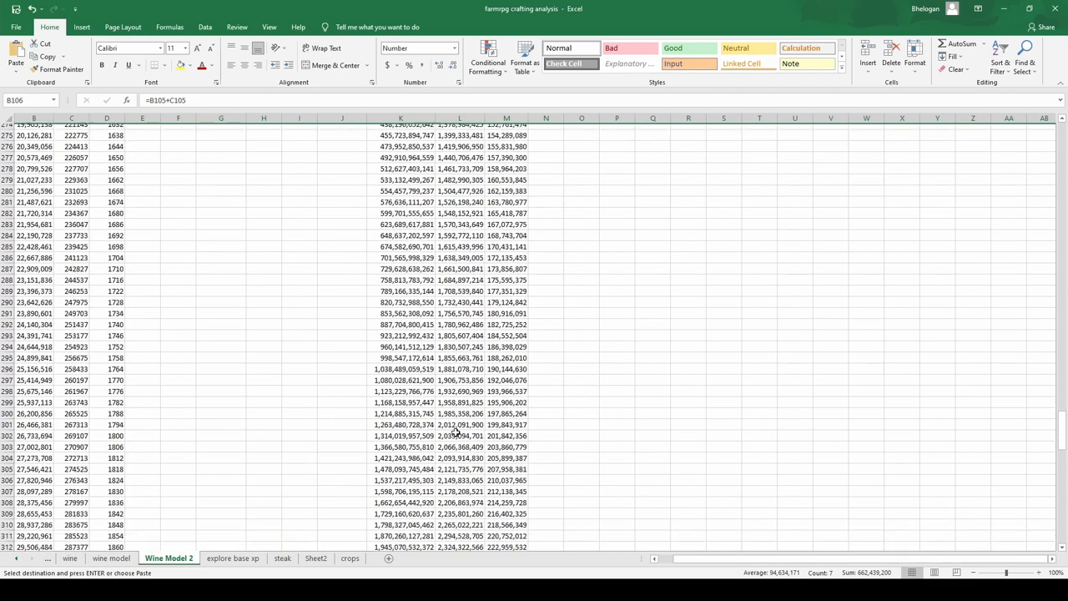
scroll("down", 3)
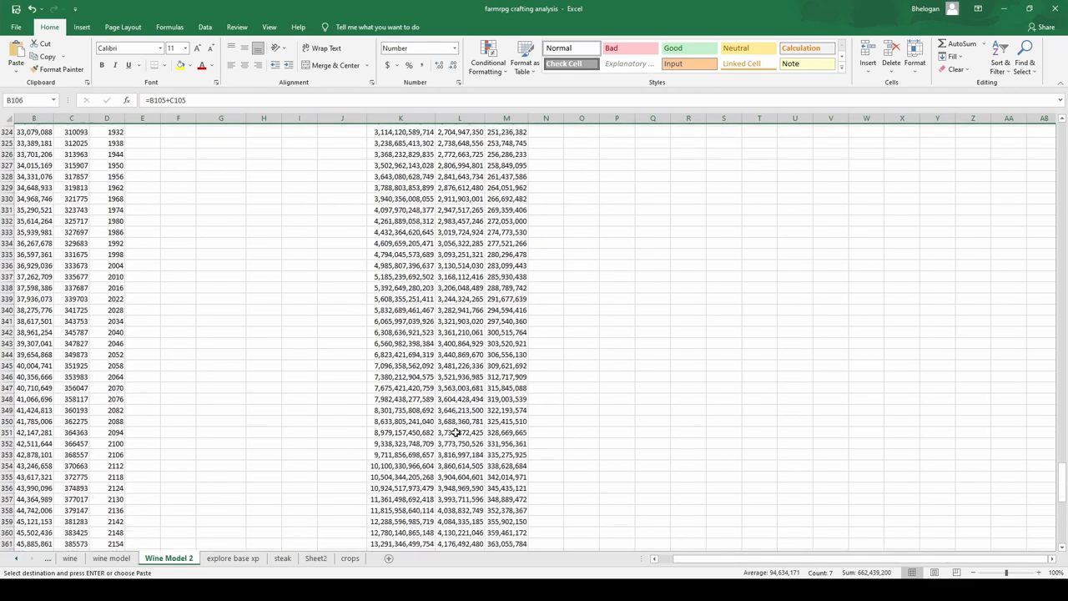
scroll("down", 3)
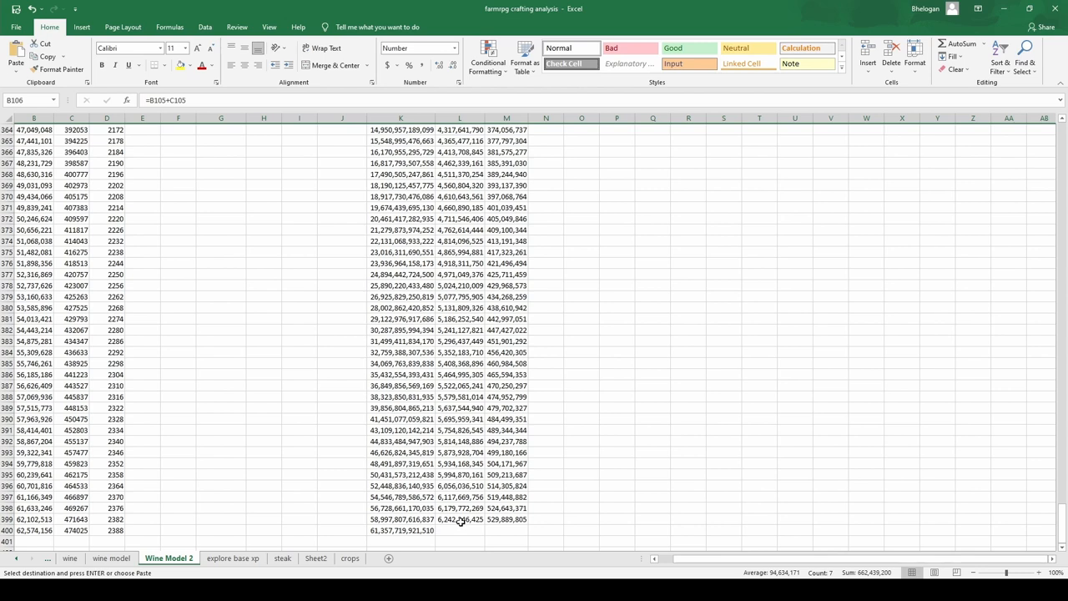
mouse_move(466, 509)
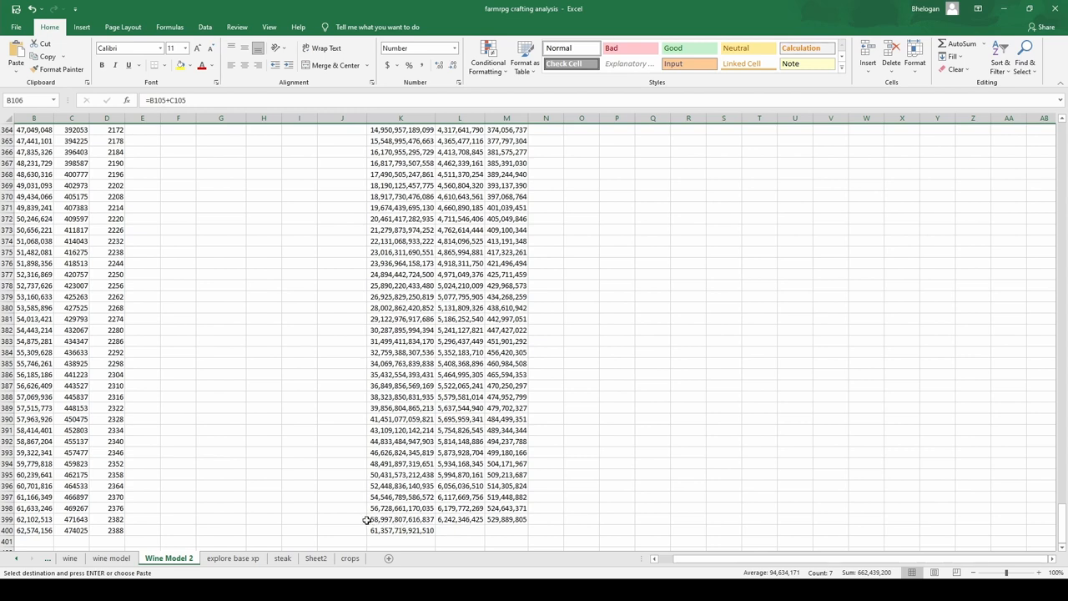
mouse_move(384, 519)
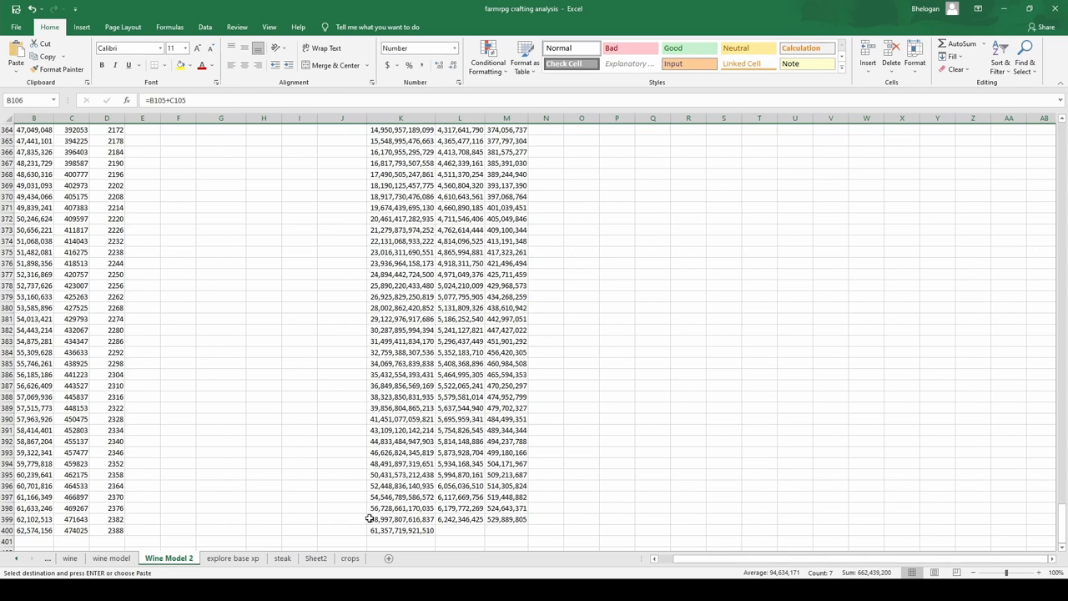
mouse_move(918, 467)
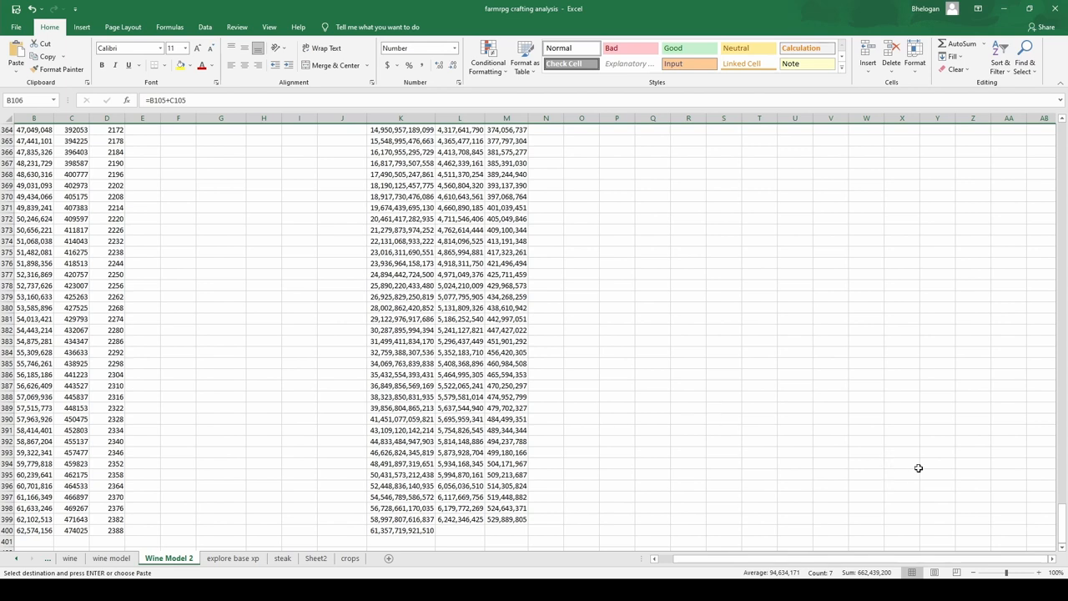
mouse_move(365, 496)
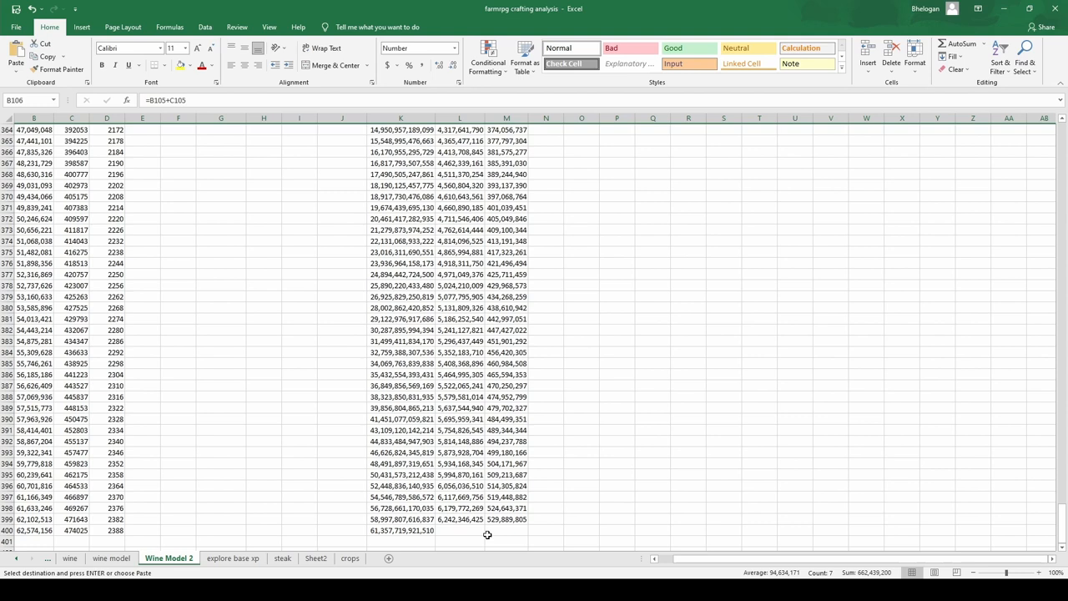
mouse_move(457, 439)
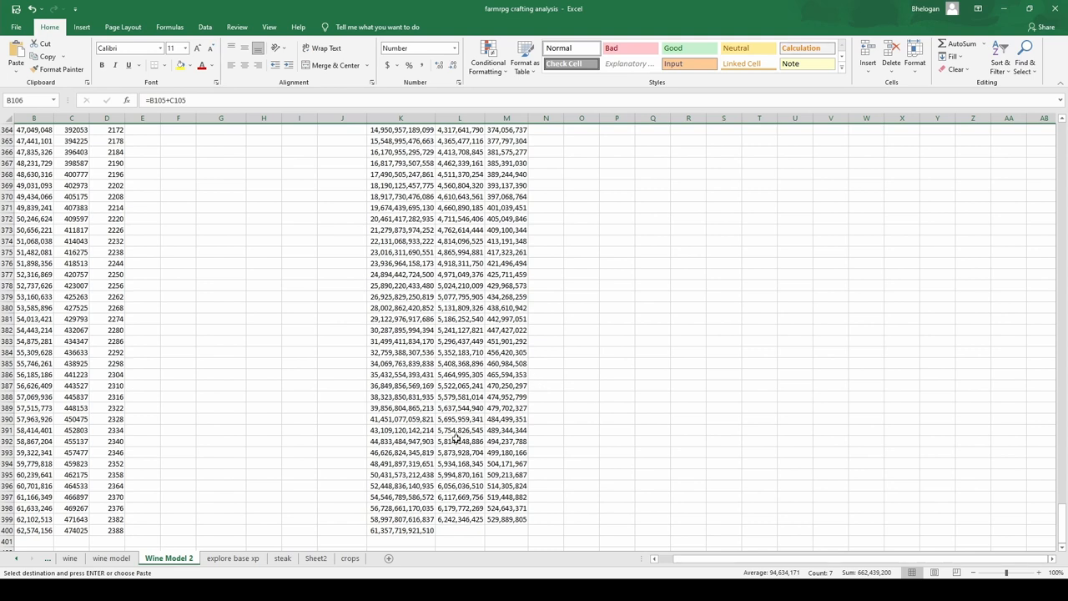
mouse_move(440, 515)
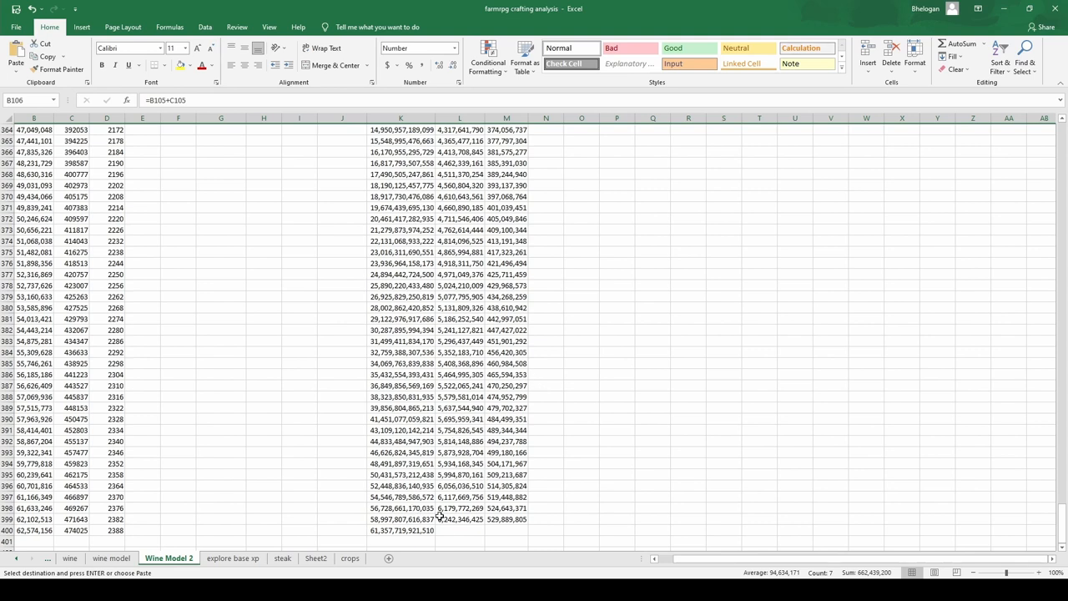
mouse_move(516, 508)
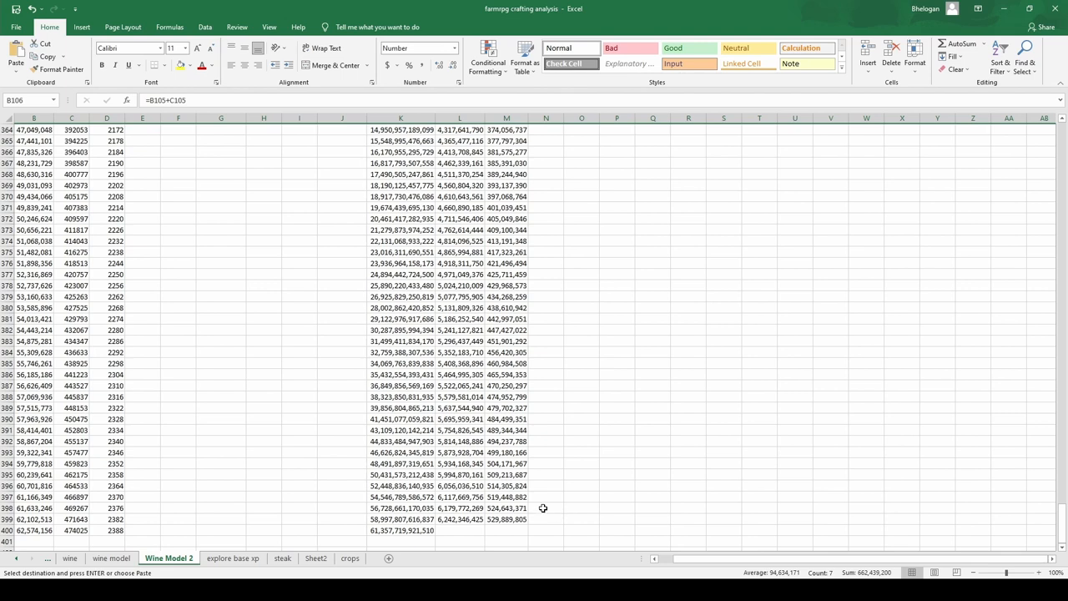
mouse_move(450, 450)
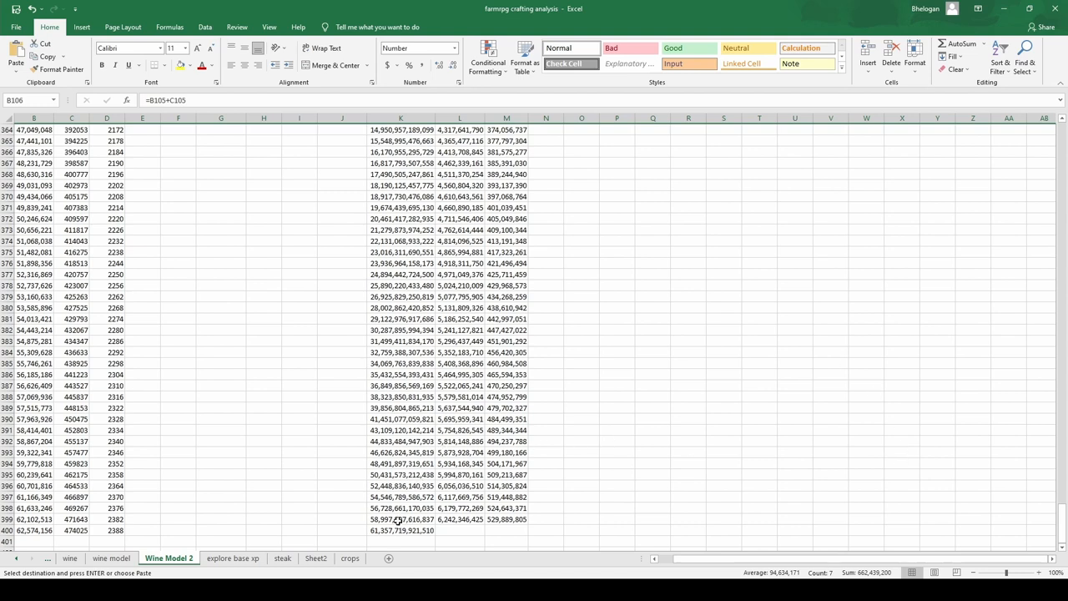
mouse_move(445, 415)
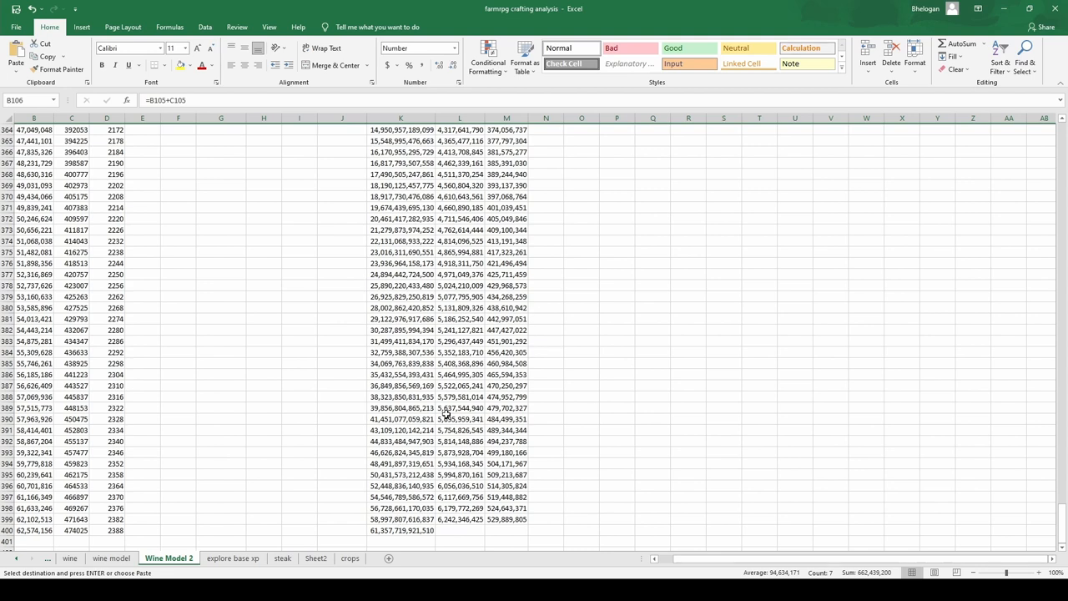
mouse_move(979, 499)
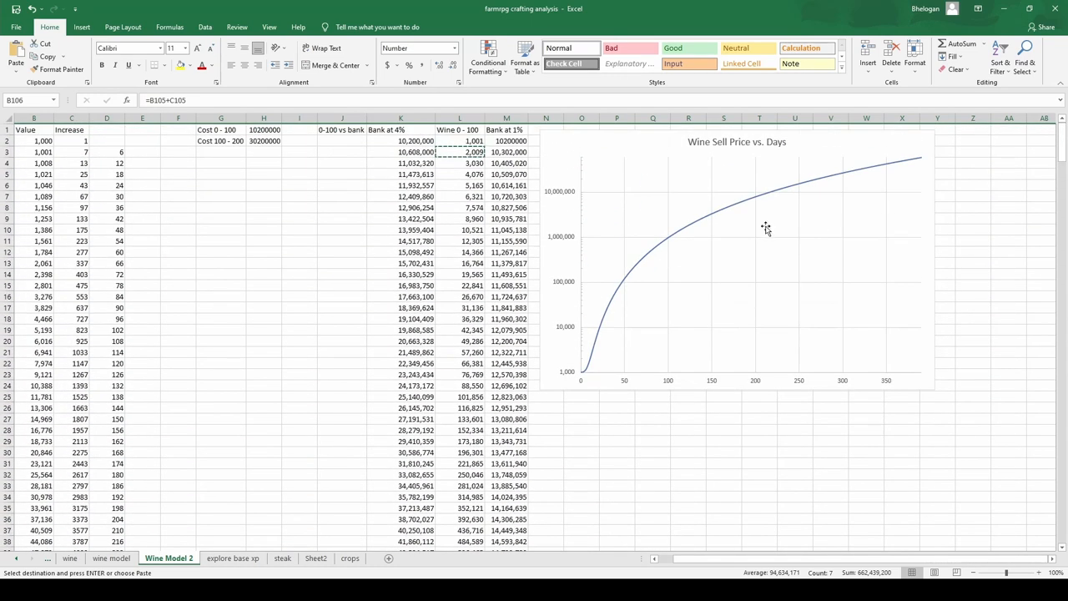
mouse_move(350, 228)
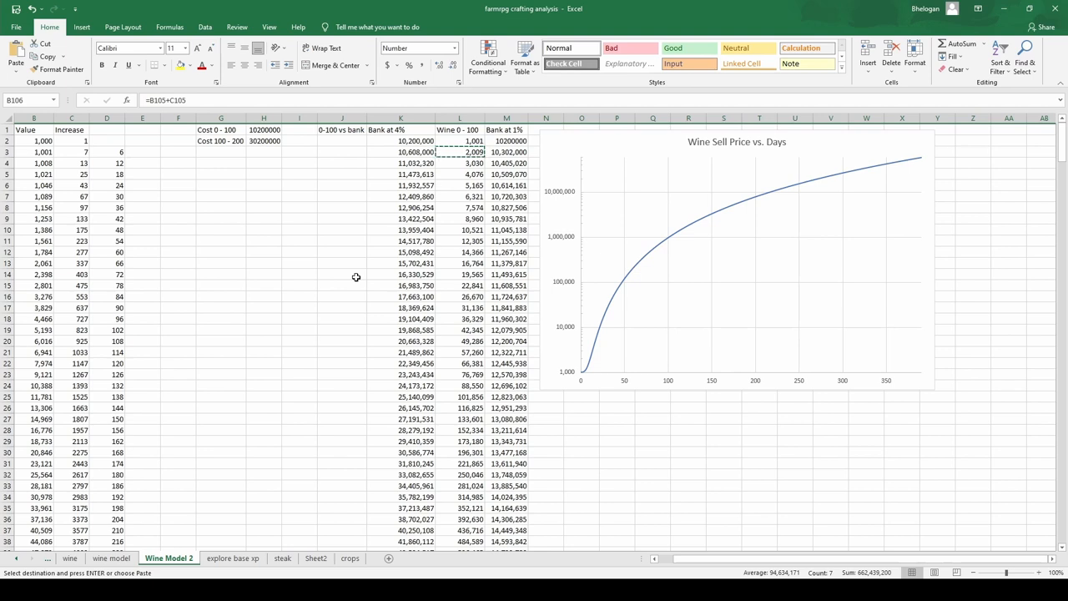
mouse_move(784, 266)
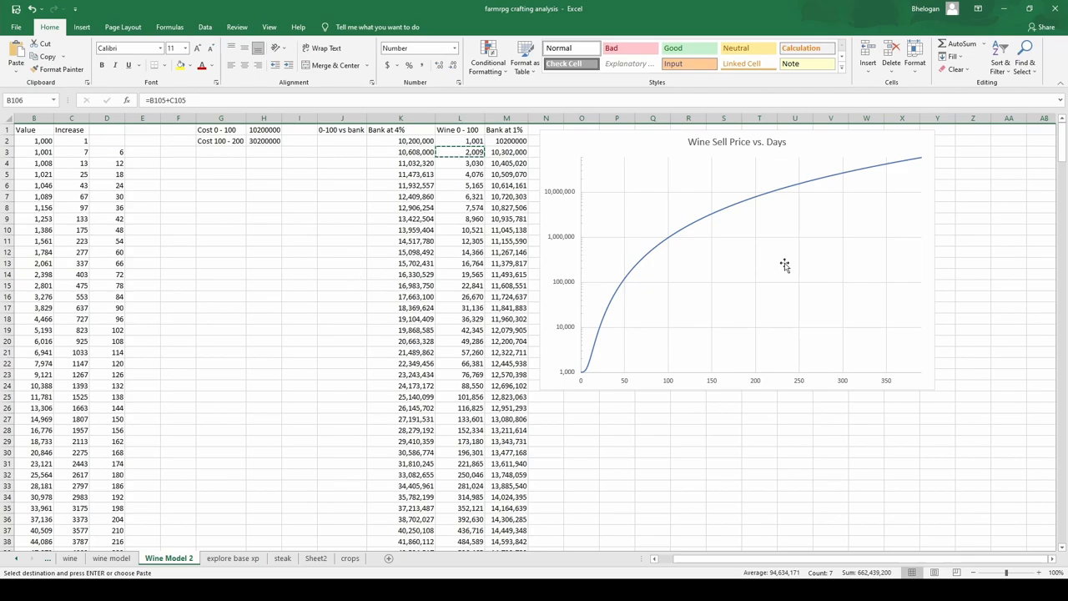